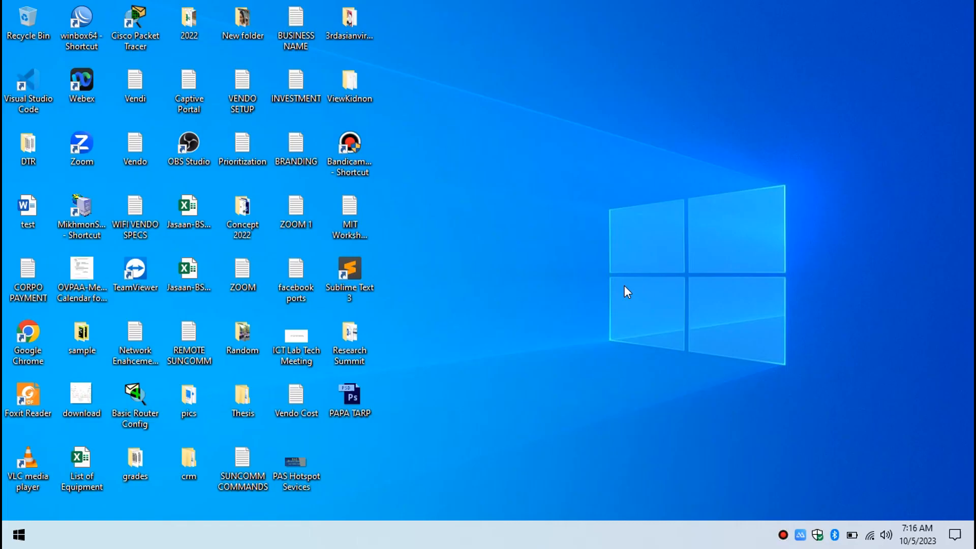
{"action": "mouse_move", "coordinate": [544, 281]}
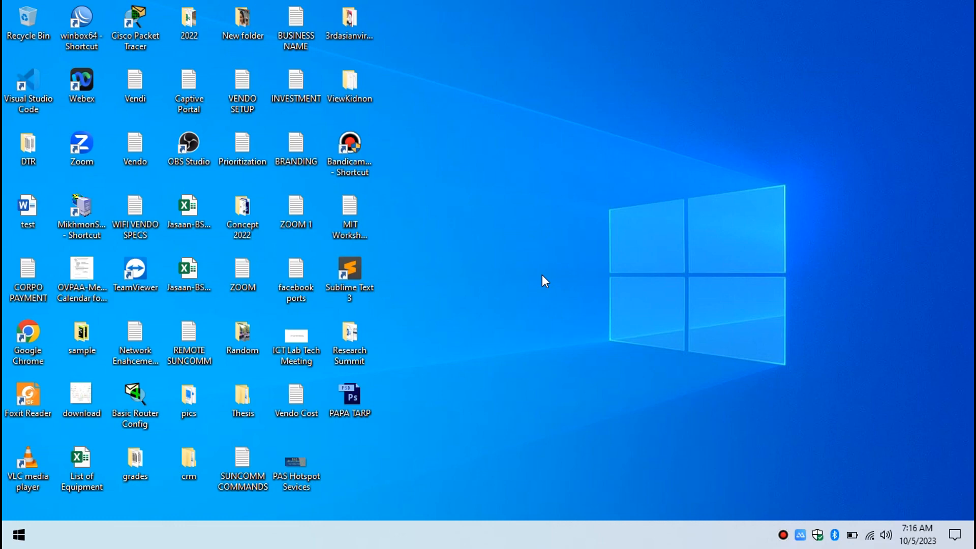
{"action": "mouse_move", "coordinate": [845, 498]}
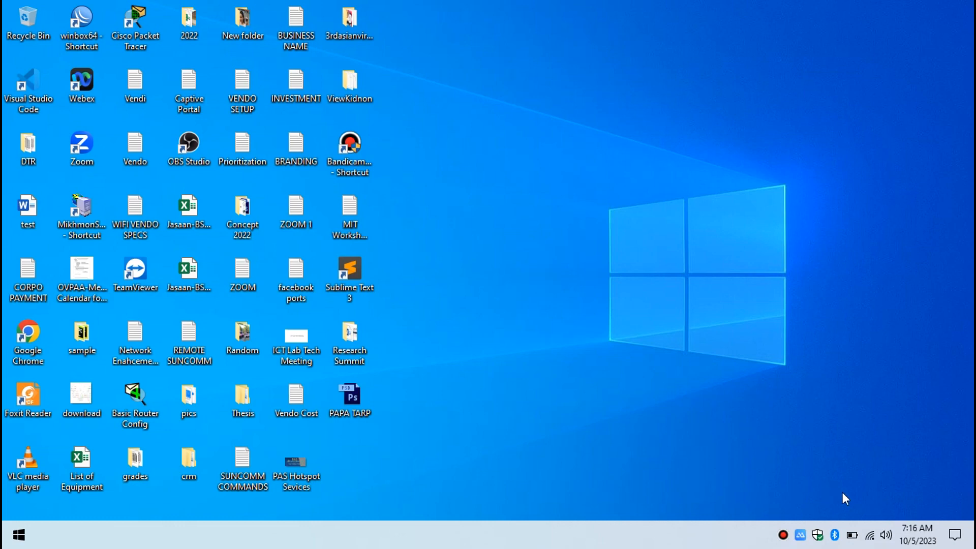
{"action": "mouse_move", "coordinate": [871, 535]}
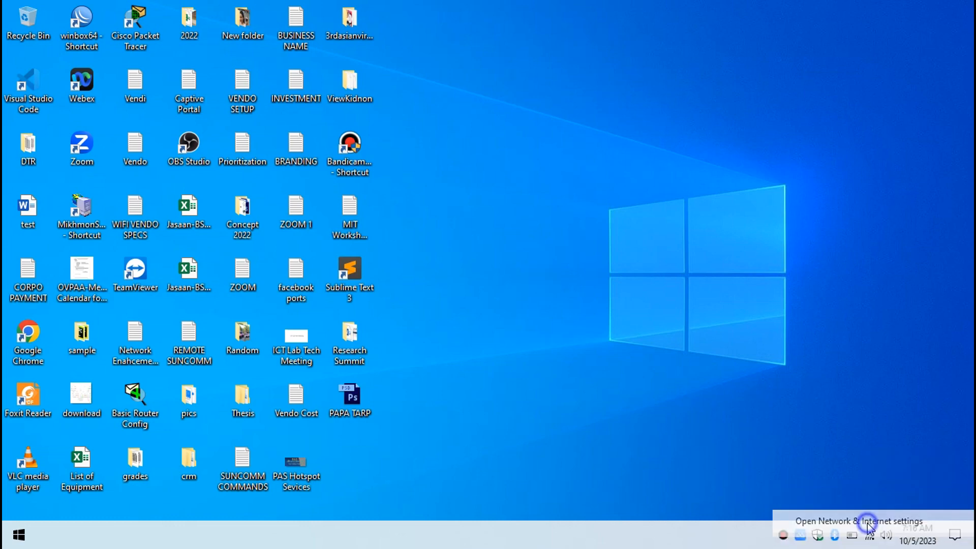
Reach the Network Connections list of adapters via Network & Internet settings.
{"action": "left_click", "coordinate": [868, 527]}
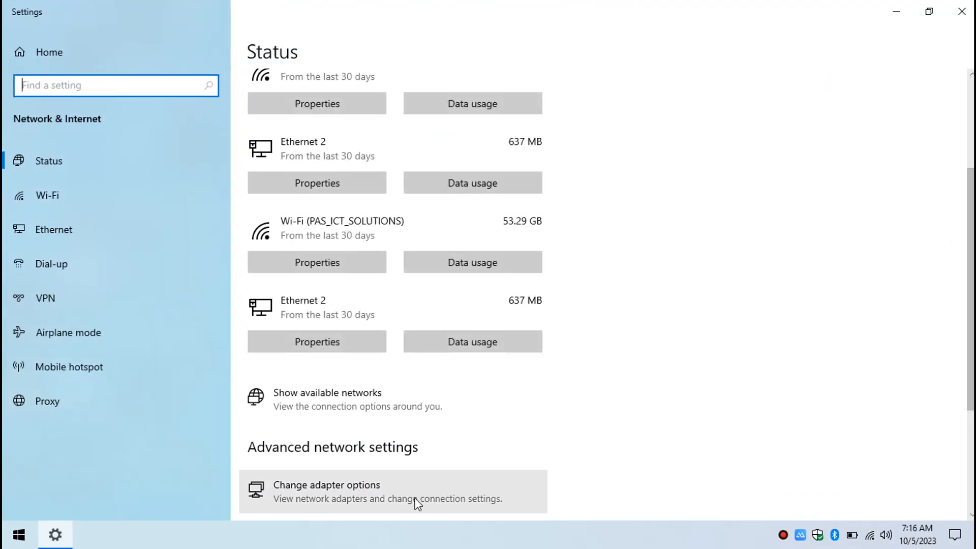
{"action": "left_click", "coordinate": [327, 485]}
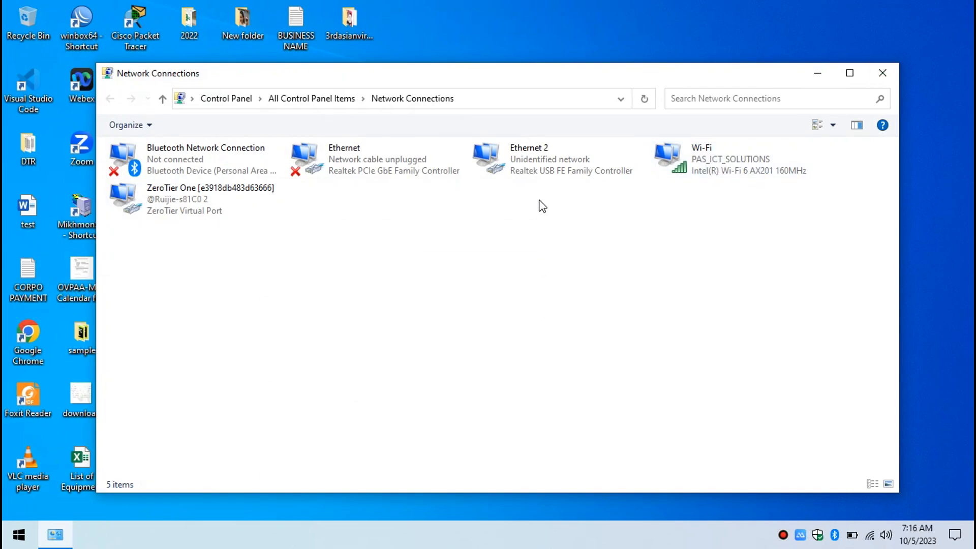
Reach Ethernet 2's IPv4 properties and switch to a fixed address.
{"action": "right_click", "coordinate": [558, 158]}
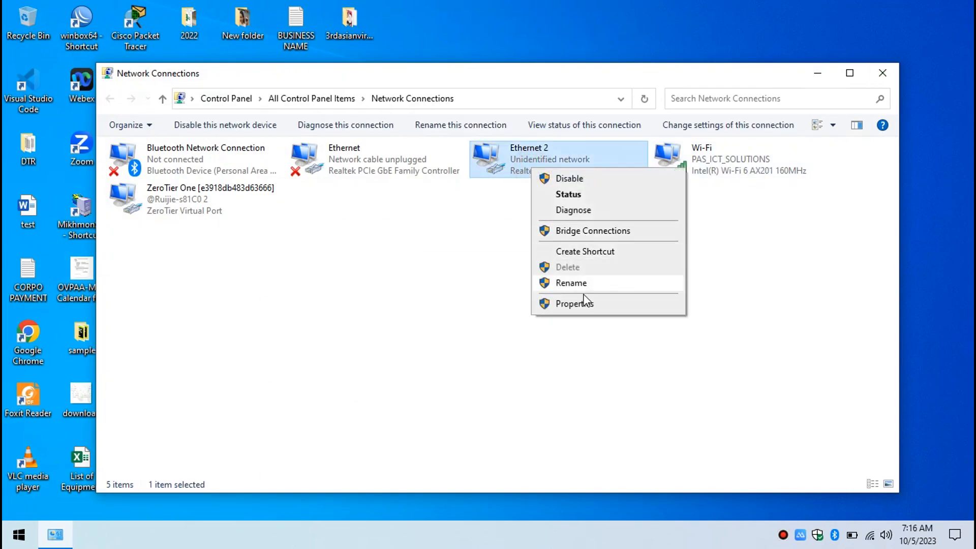
{"action": "left_click", "coordinate": [573, 303]}
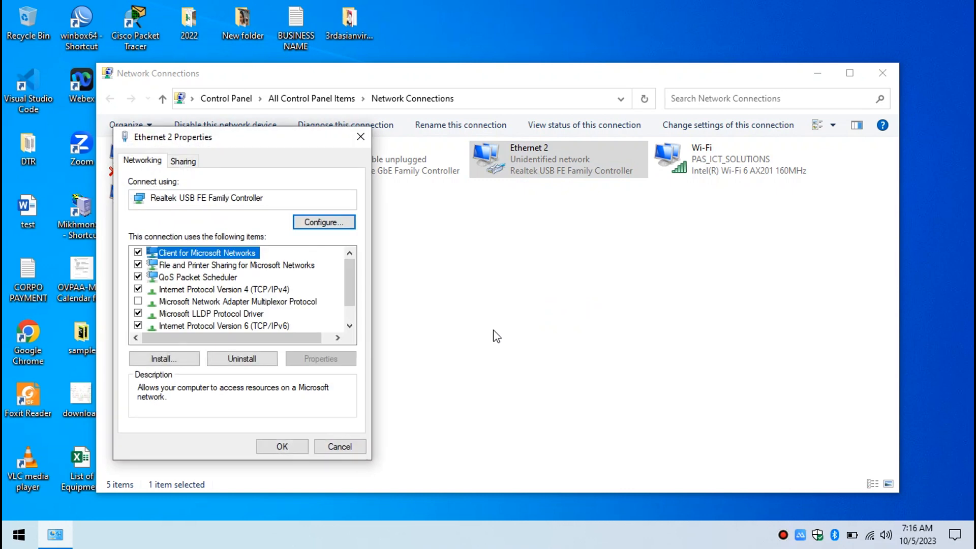
{"action": "double_click", "coordinate": [205, 288]}
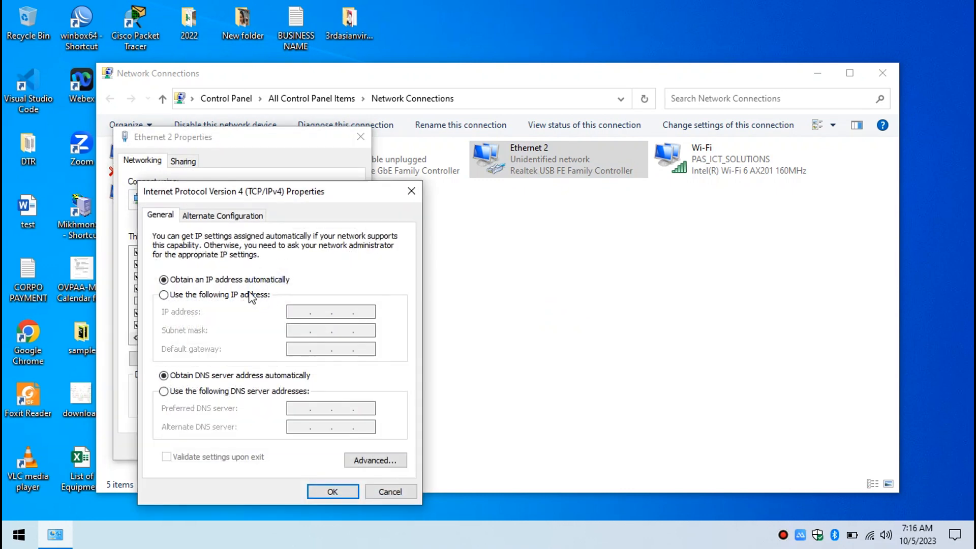
{"action": "left_click", "coordinate": [163, 295]}
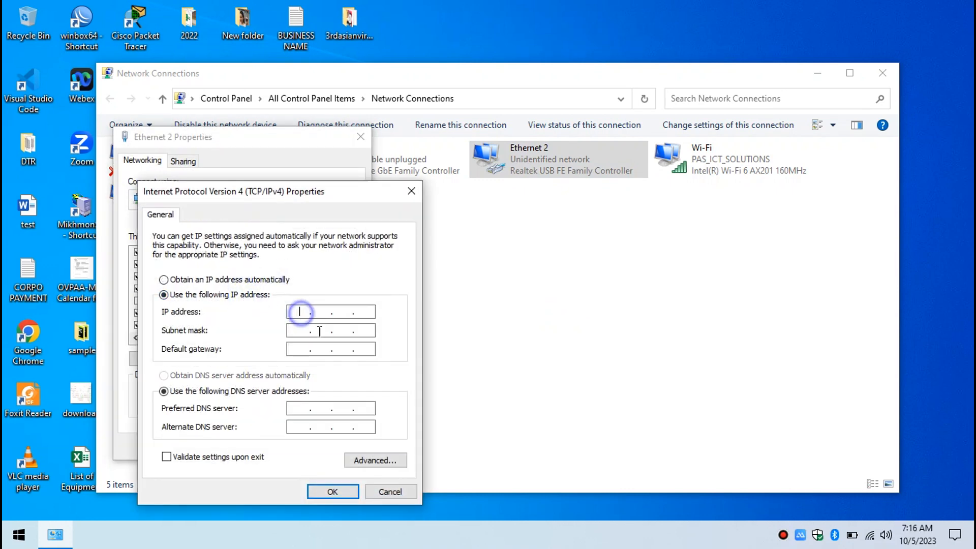
Enter IP 192.168.0.2 with subnet mask 255.255.255.0 and confirm both dialogs.
{"action": "type", "text": "192"}
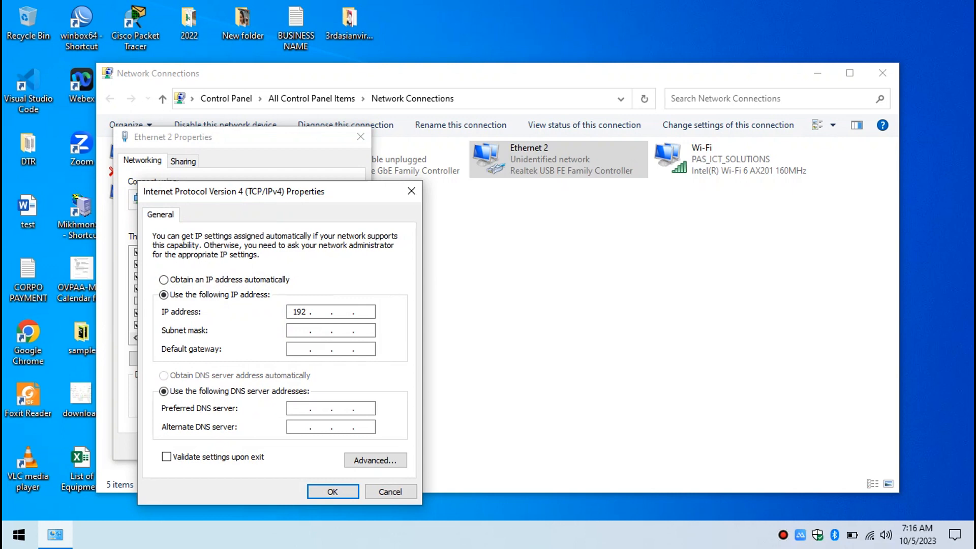
{"action": "type", "text": "168"}
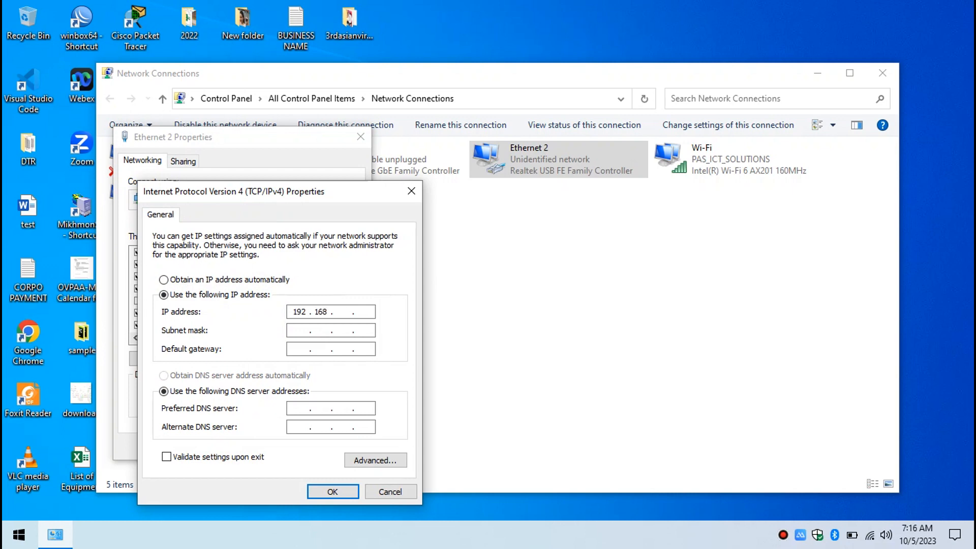
{"action": "type", "text": "0.2"}
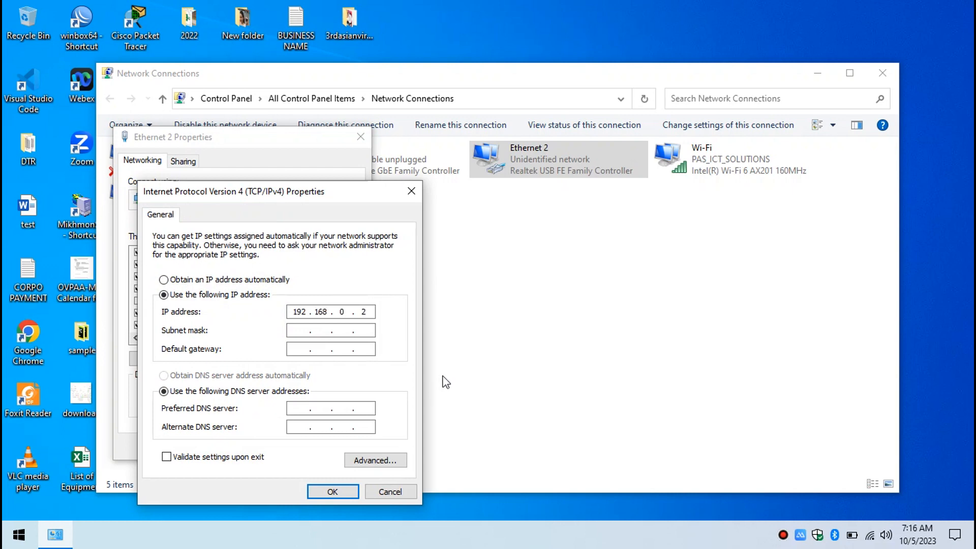
{"action": "type", "text": "255.255.255.0"}
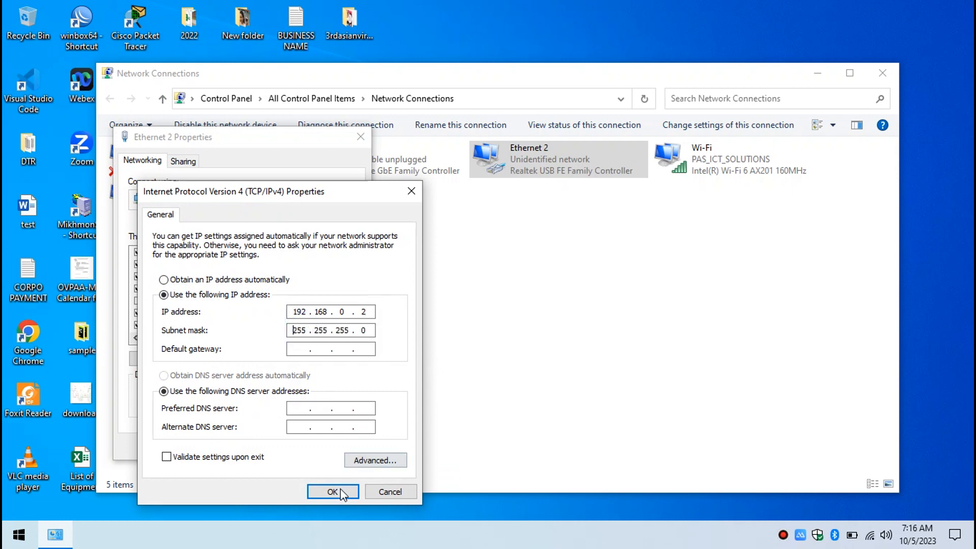
{"action": "left_click", "coordinate": [333, 491]}
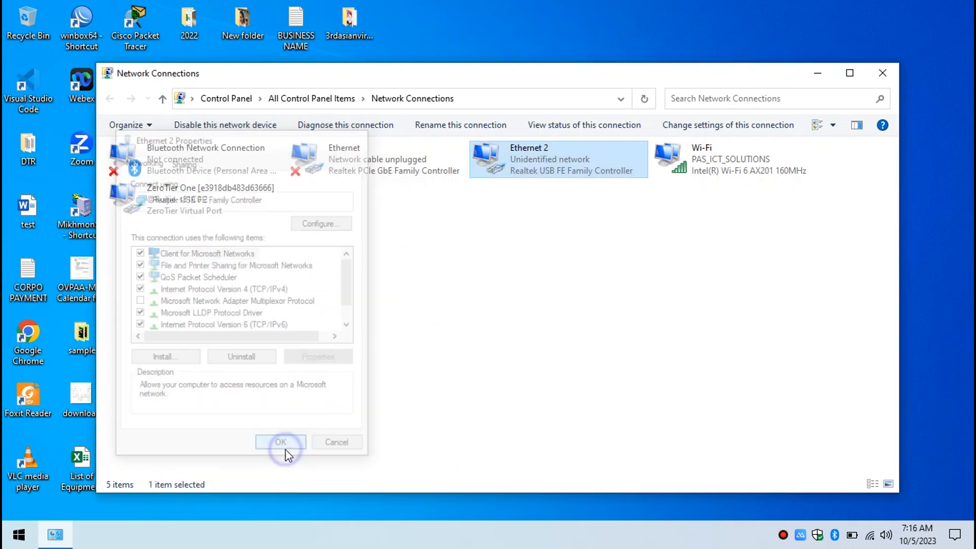
{"action": "left_click", "coordinate": [280, 442]}
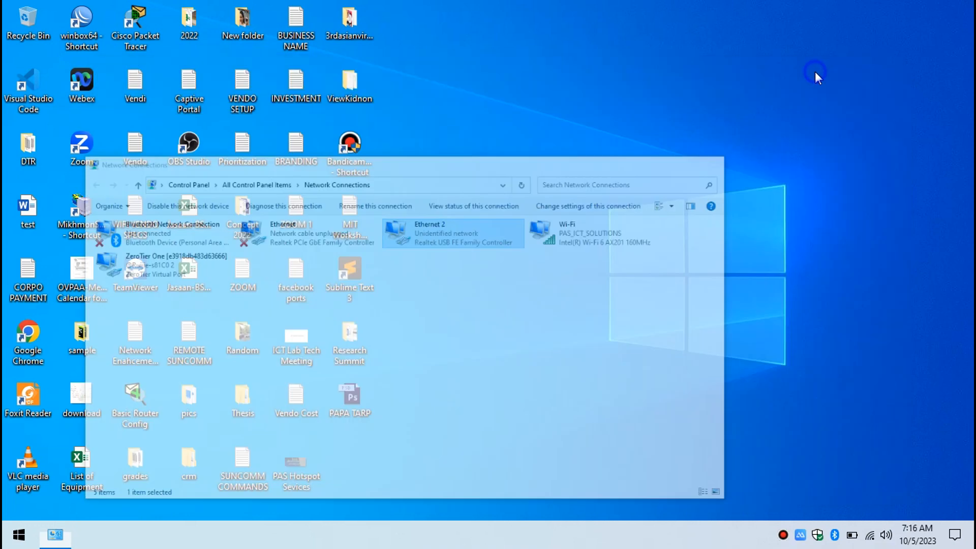
Browse to 192.168.0.88 in Chrome and sign in to the OLT as admin.
{"action": "left_click", "coordinate": [90, 535]}
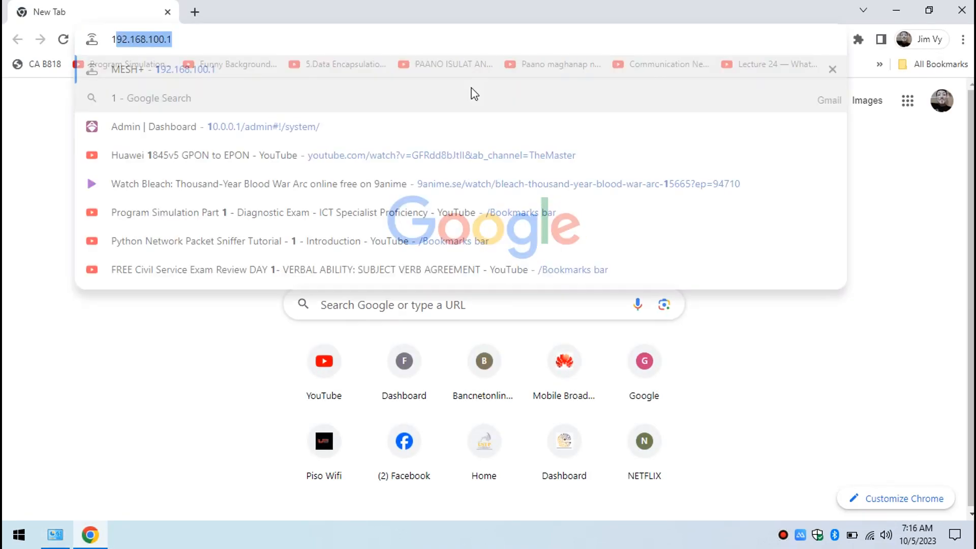
{"action": "type", "text": "192.168.1"}
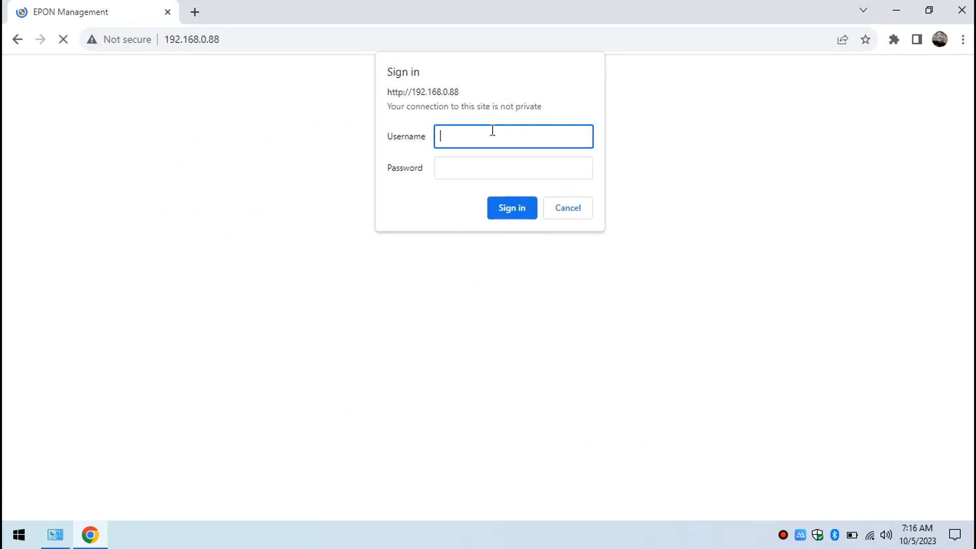
{"action": "type", "text": "ad"}
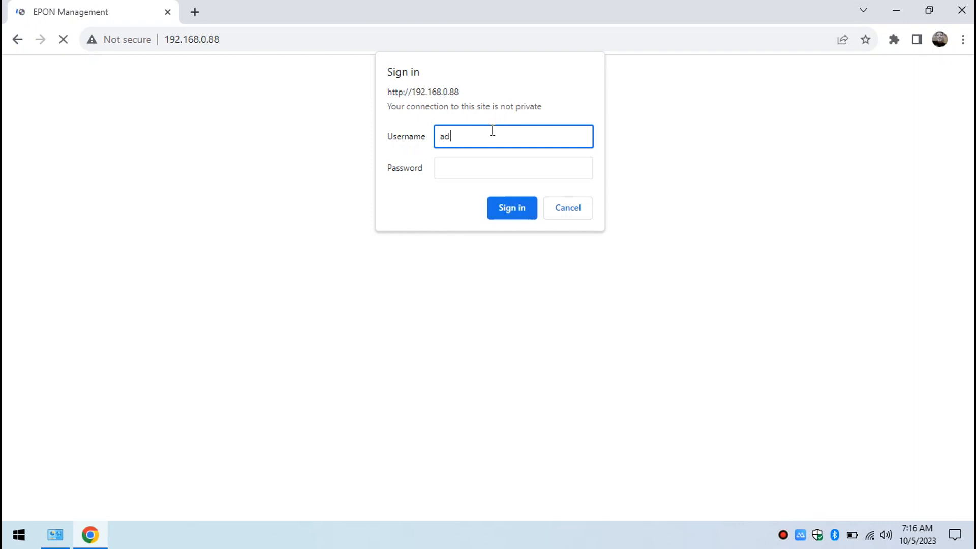
{"action": "type", "text": "•••"}
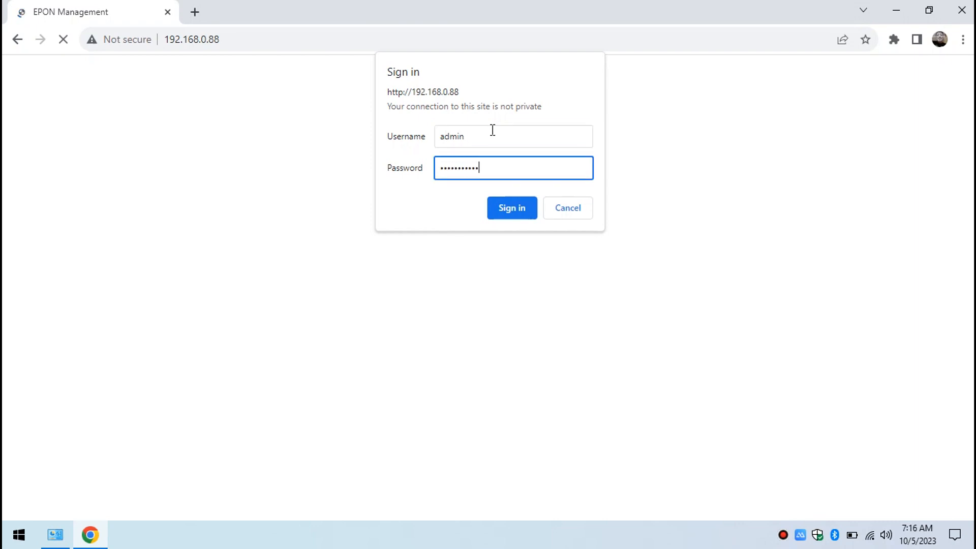
{"action": "left_click", "coordinate": [511, 207]}
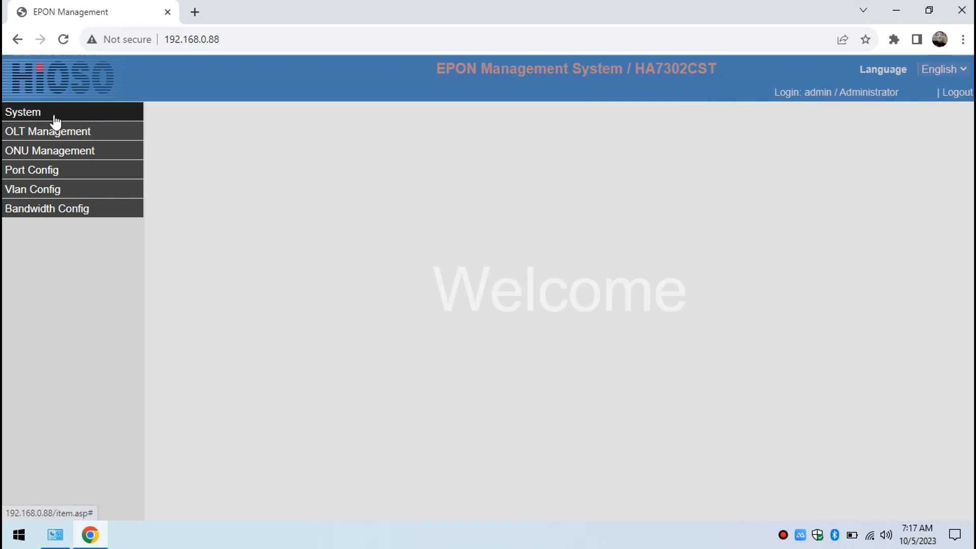
Show System Info for HA7302CST (PAS-ICT-SOLUTIONS, v7.70, release 20221209) and refresh it.
{"action": "left_click", "coordinate": [24, 111]}
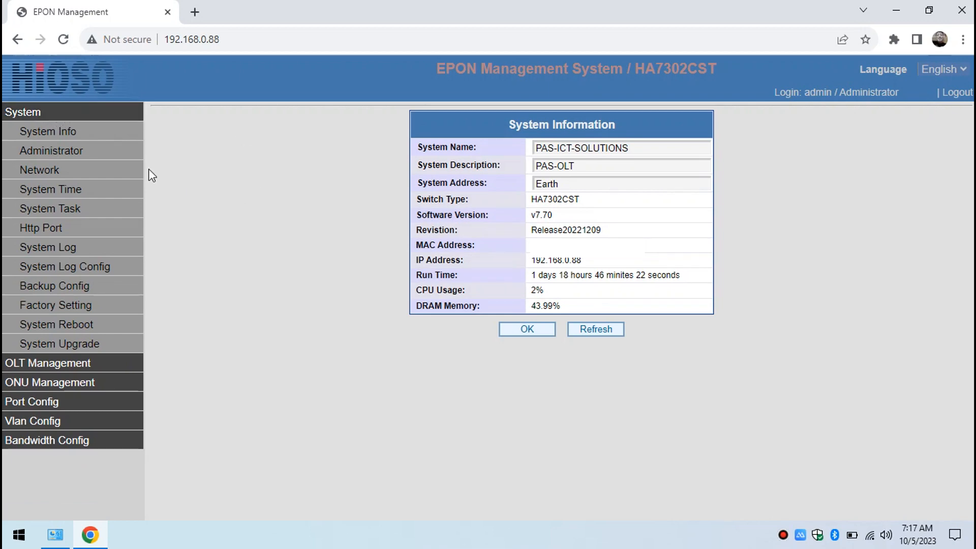
{"action": "left_click", "coordinate": [48, 131]}
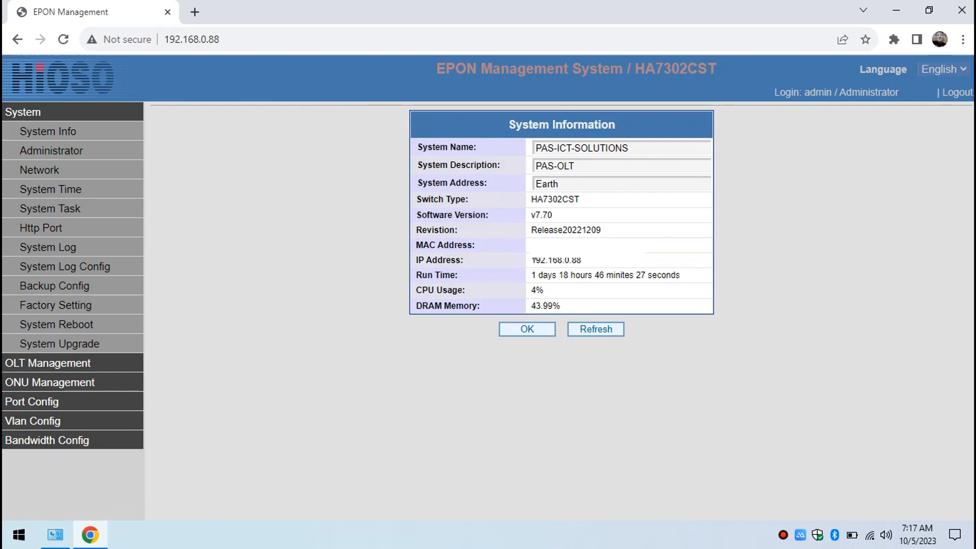
{"action": "double_click", "coordinate": [554, 199]}
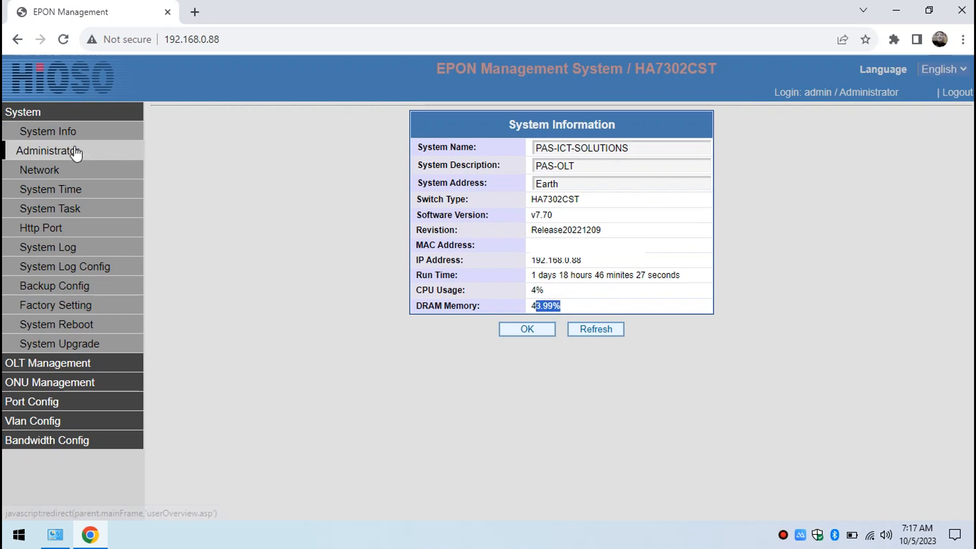
Visit the management IP page, then the System Time and NTP Configuration page (NTP server 192.168.0.1).
{"action": "left_click", "coordinate": [40, 169]}
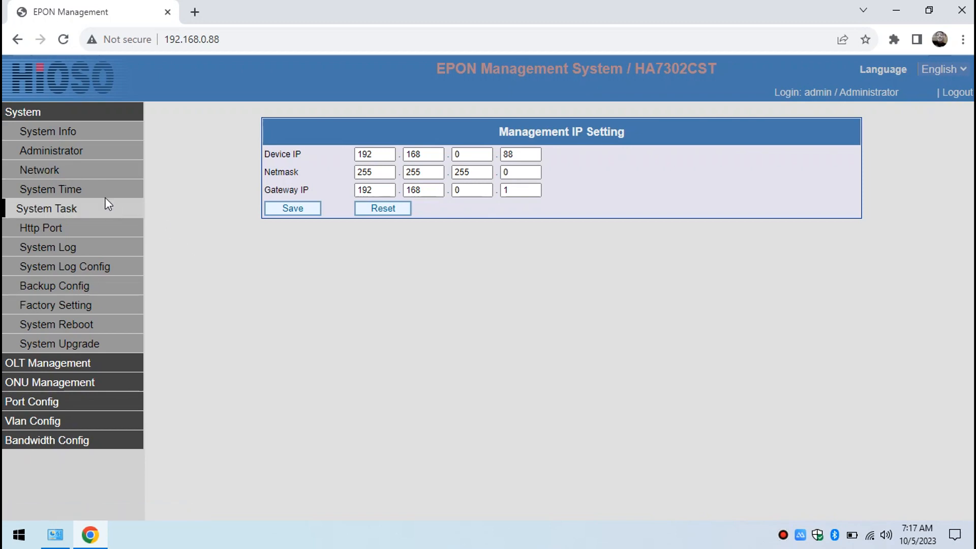
{"action": "mouse_move", "coordinate": [47, 189]}
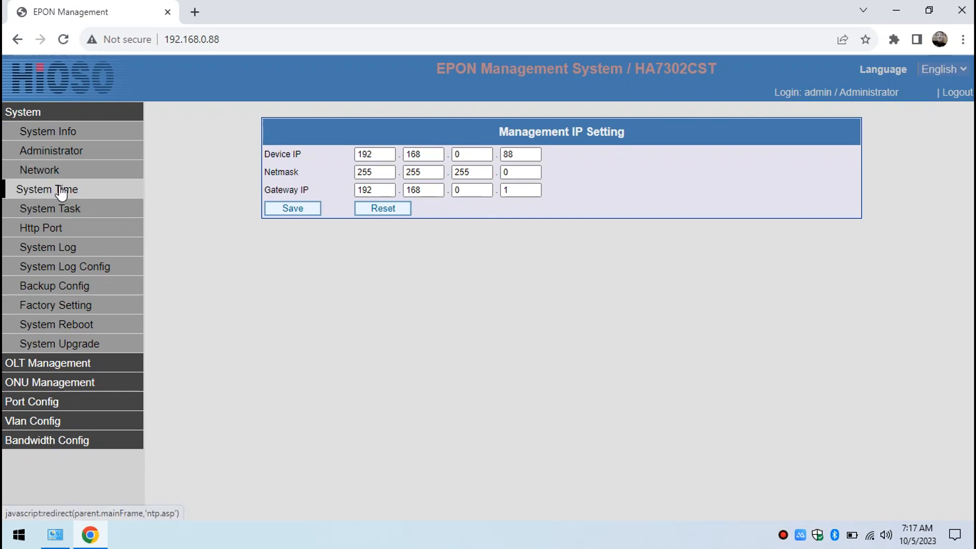
{"action": "left_click", "coordinate": [50, 150]}
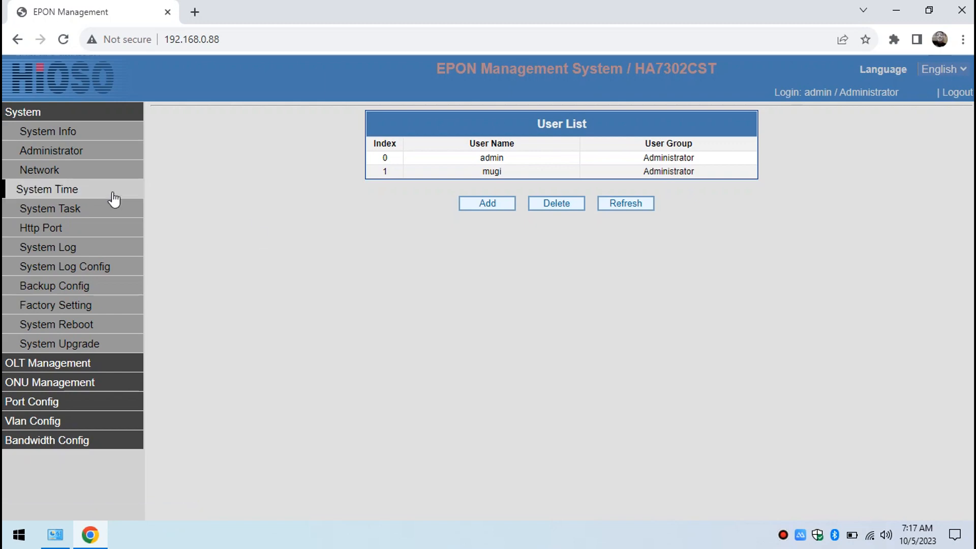
{"action": "left_click", "coordinate": [47, 189]}
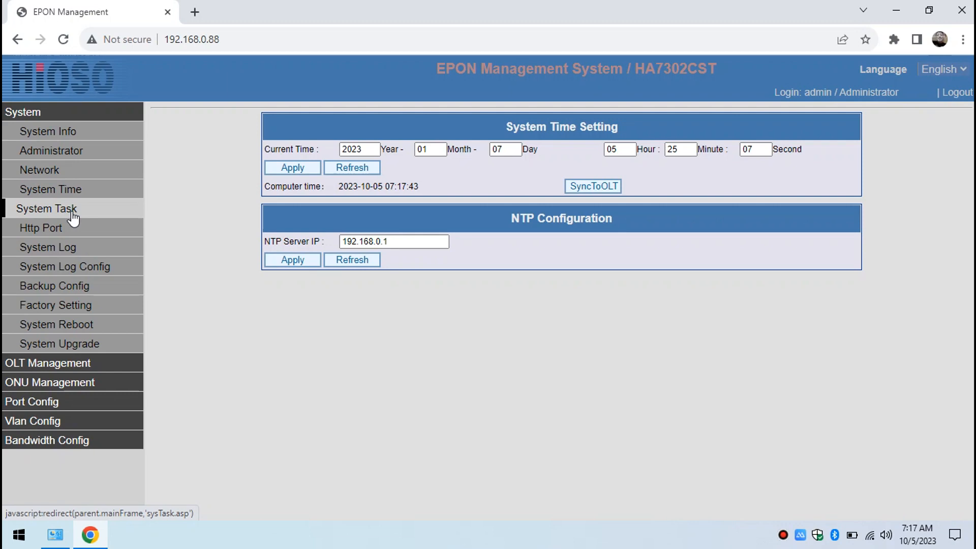
Browse the System Task, System Log, syslog config and Backup Config pages.
{"action": "left_click", "coordinate": [47, 208]}
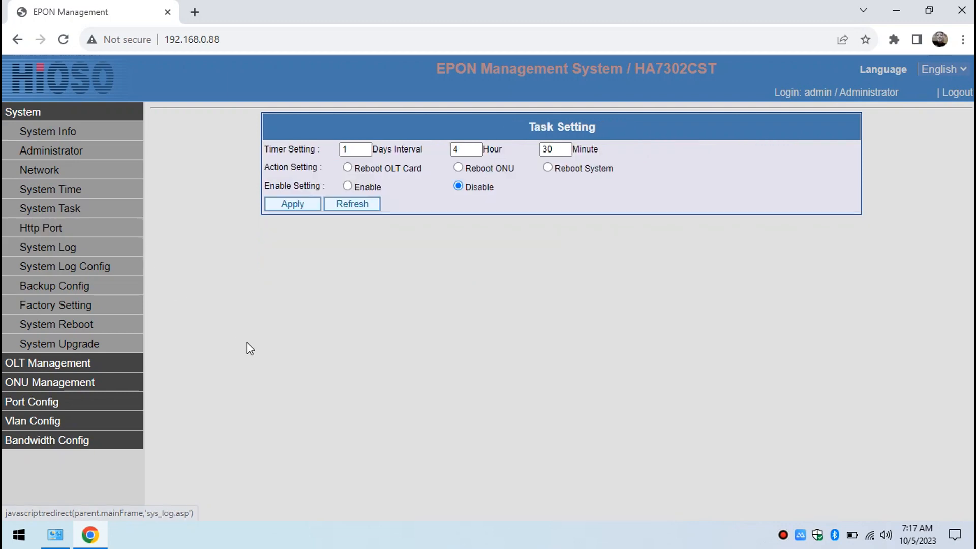
{"action": "mouse_move", "coordinate": [40, 228]}
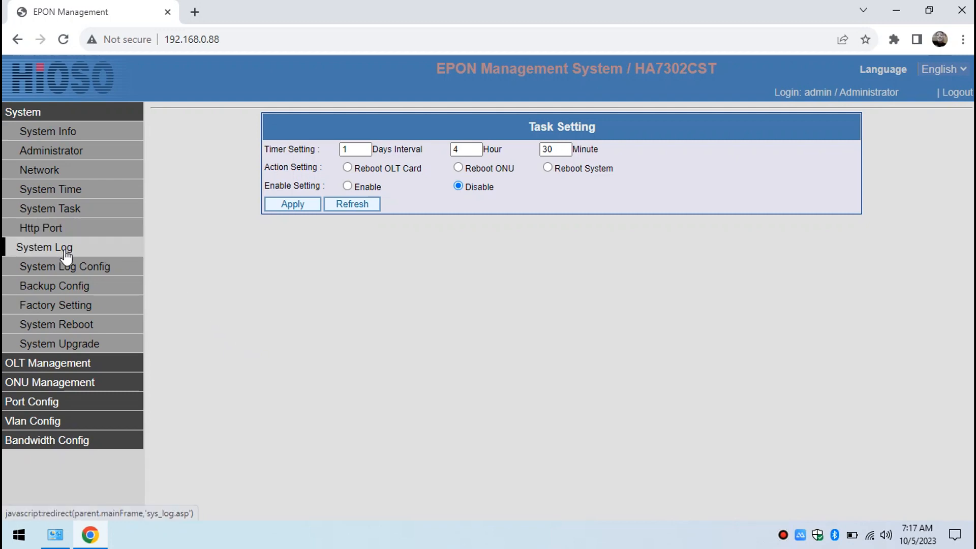
{"action": "left_click", "coordinate": [44, 247]}
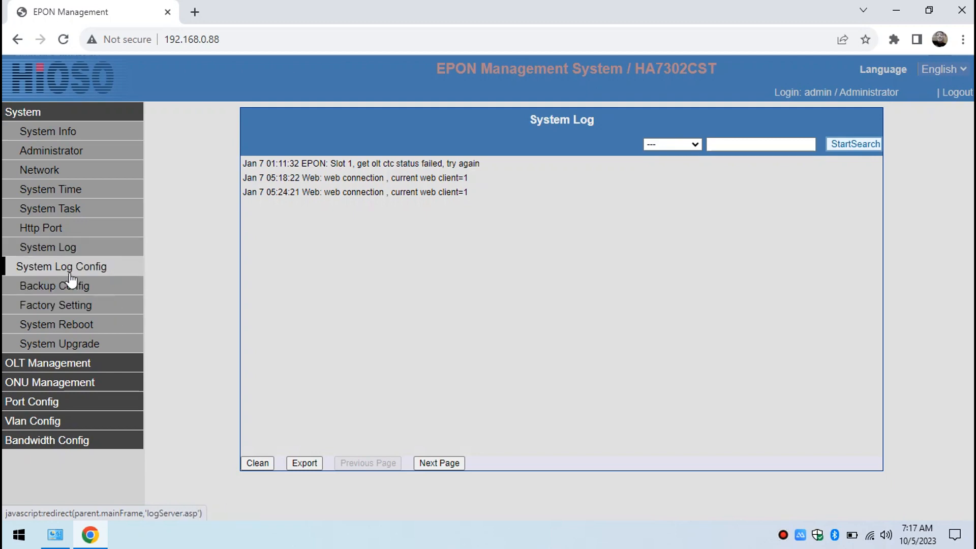
{"action": "left_click", "coordinate": [61, 266]}
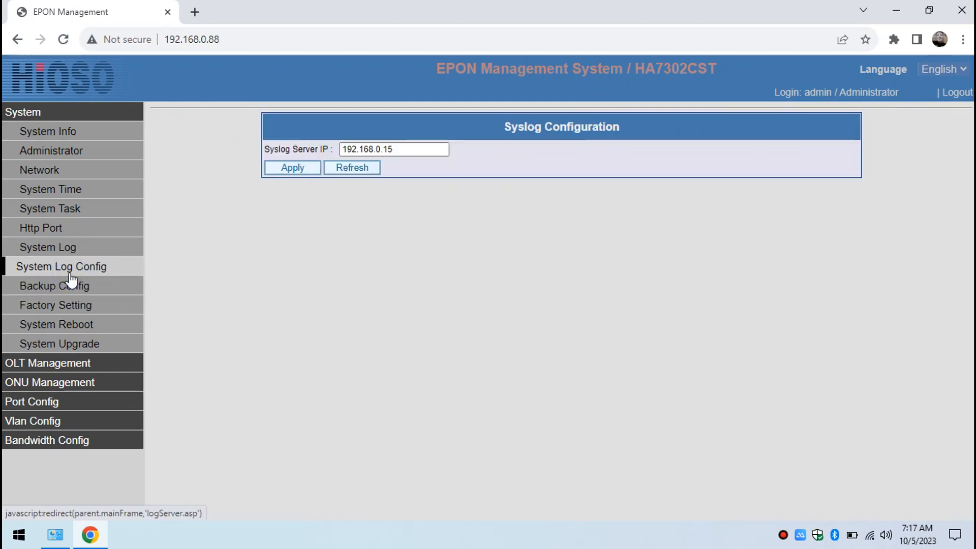
{"action": "left_click", "coordinate": [54, 284]}
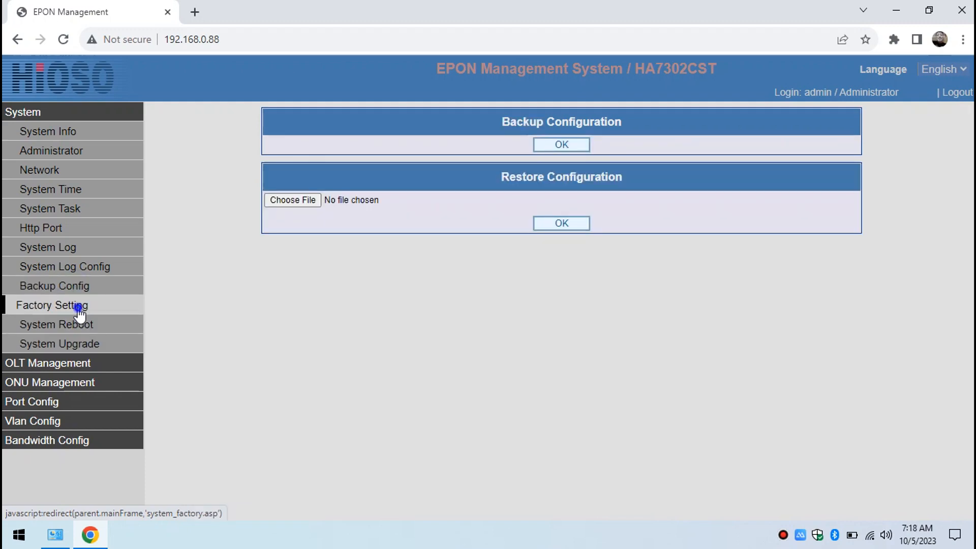
Browse the Factory Setting, System Reboot and Upgrade pages, then collapse the System group.
{"action": "left_click", "coordinate": [52, 305]}
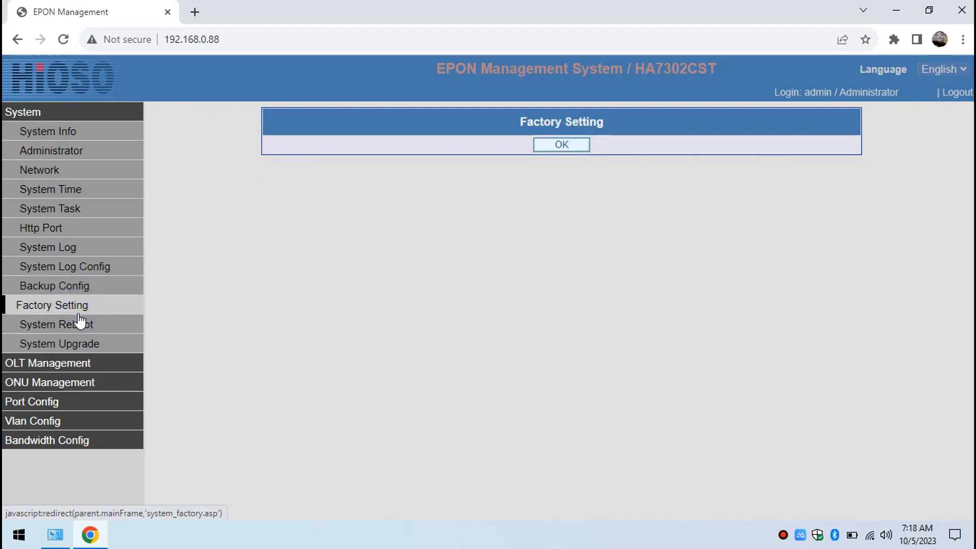
{"action": "left_click", "coordinate": [56, 324]}
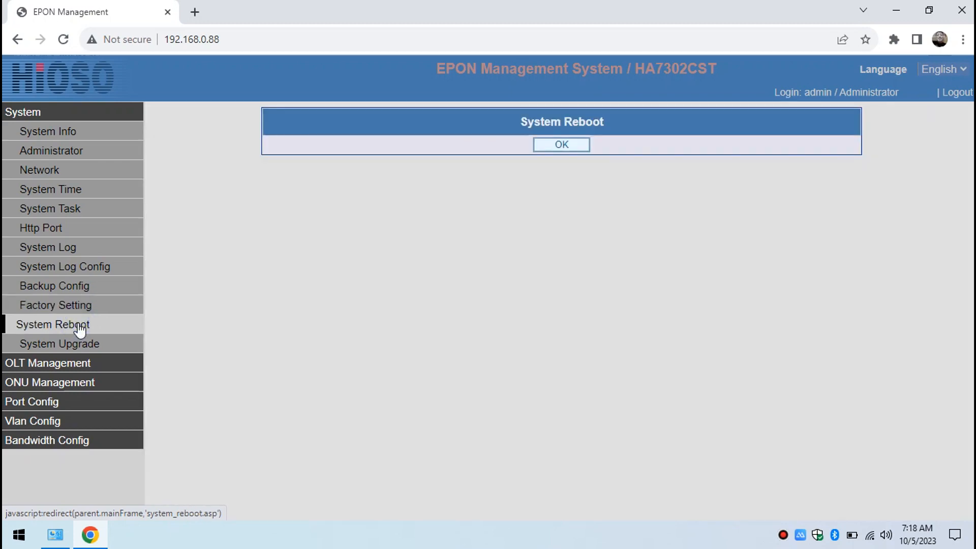
{"action": "left_click", "coordinate": [57, 343]}
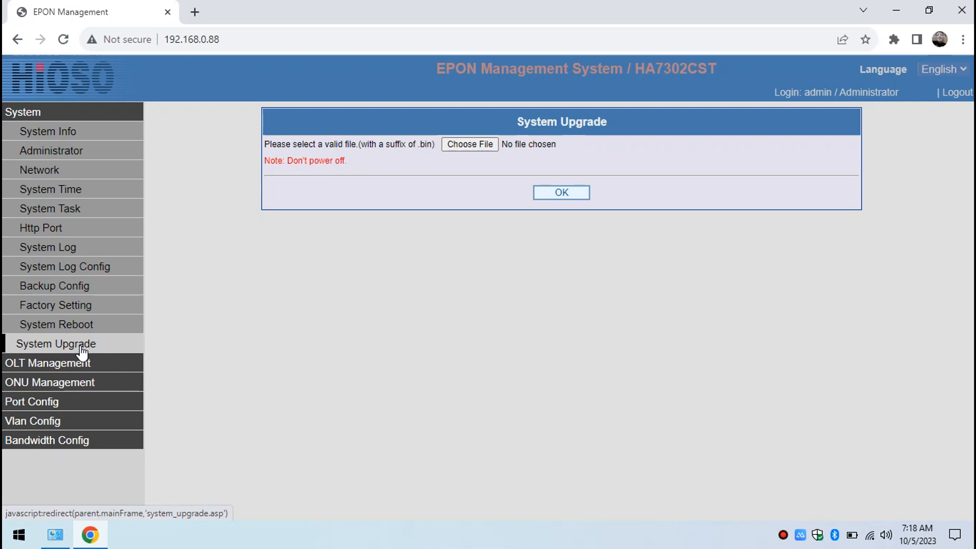
{"action": "left_click", "coordinate": [24, 112]}
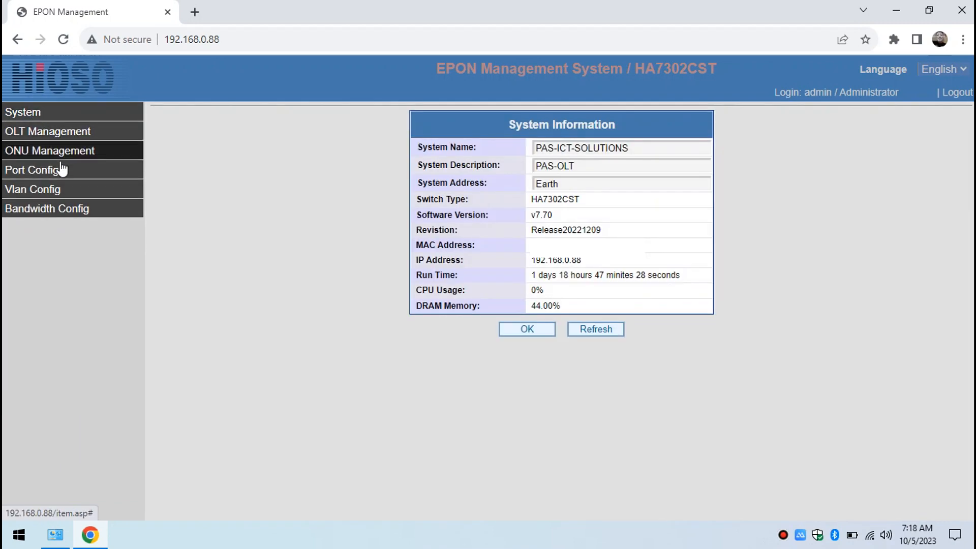
Show the OLT Overview and inspect the OLT 0/1 configuration details, then return.
{"action": "left_click", "coordinate": [48, 132]}
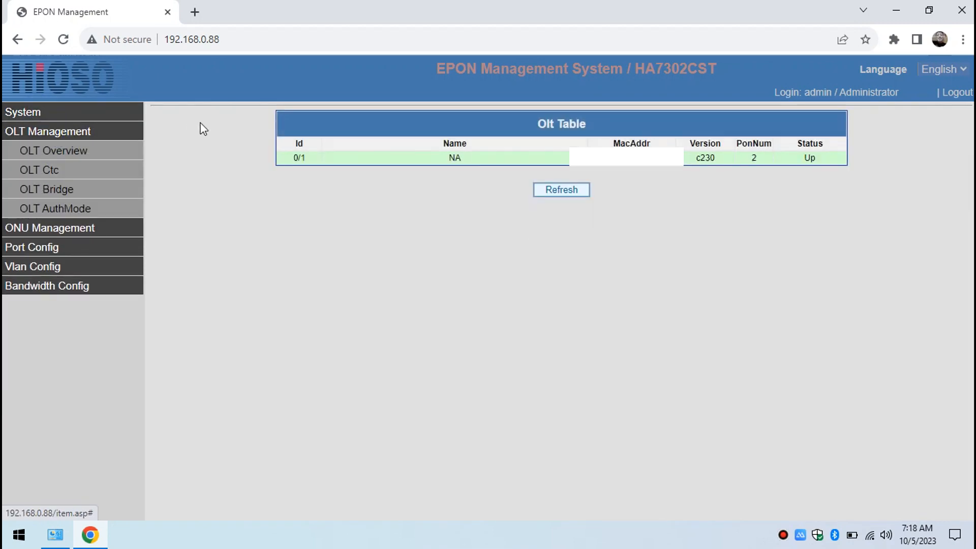
{"action": "left_click", "coordinate": [454, 158]}
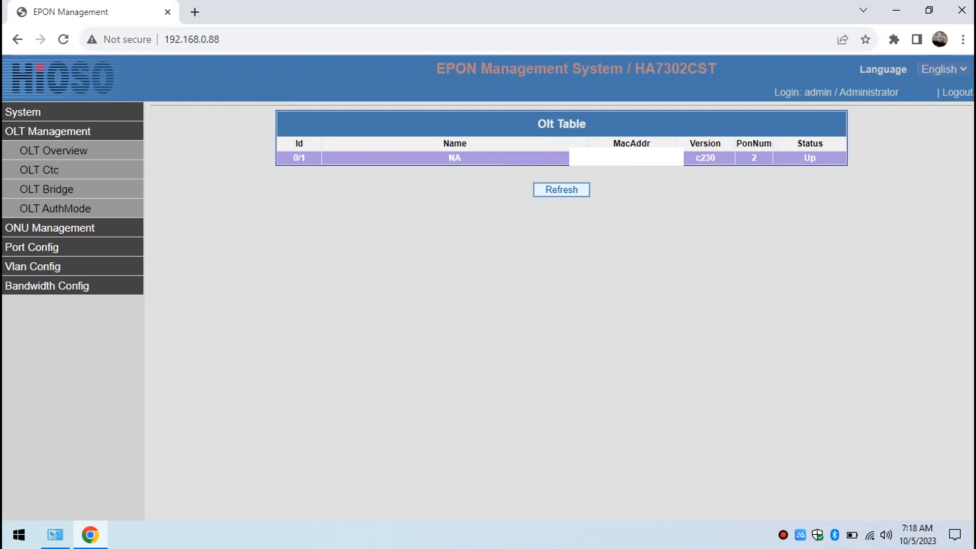
{"action": "mouse_move", "coordinate": [471, 171]}
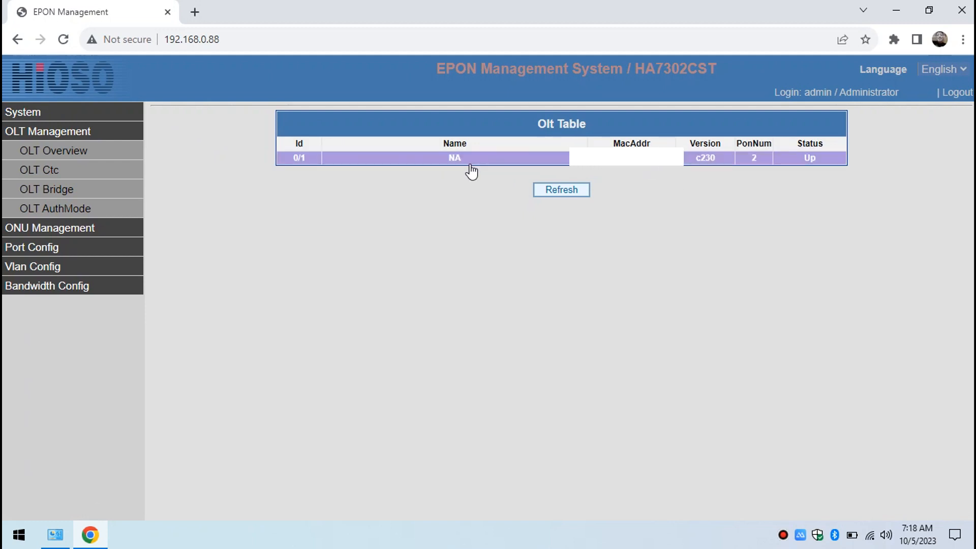
{"action": "left_click", "coordinate": [50, 150]}
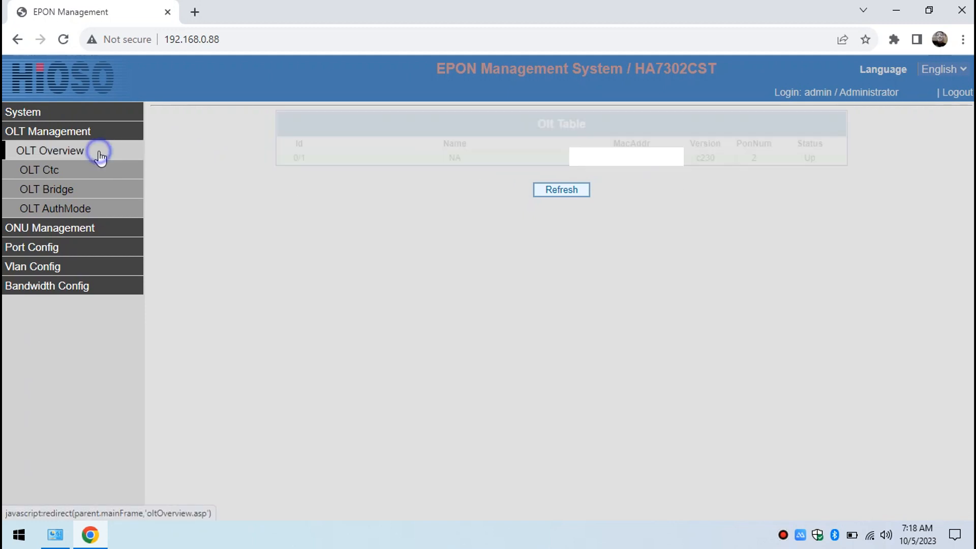
{"action": "left_click", "coordinate": [299, 158]}
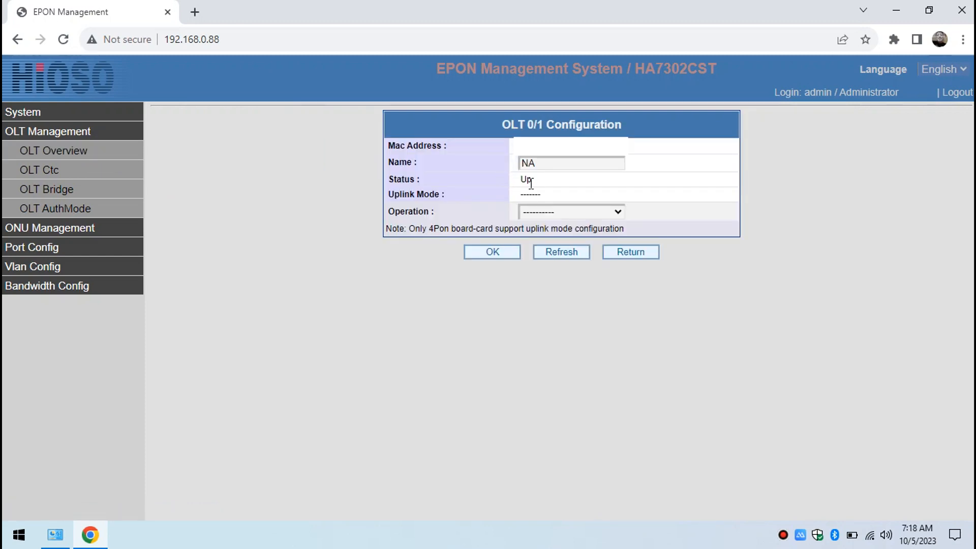
{"action": "left_click", "coordinate": [570, 211]}
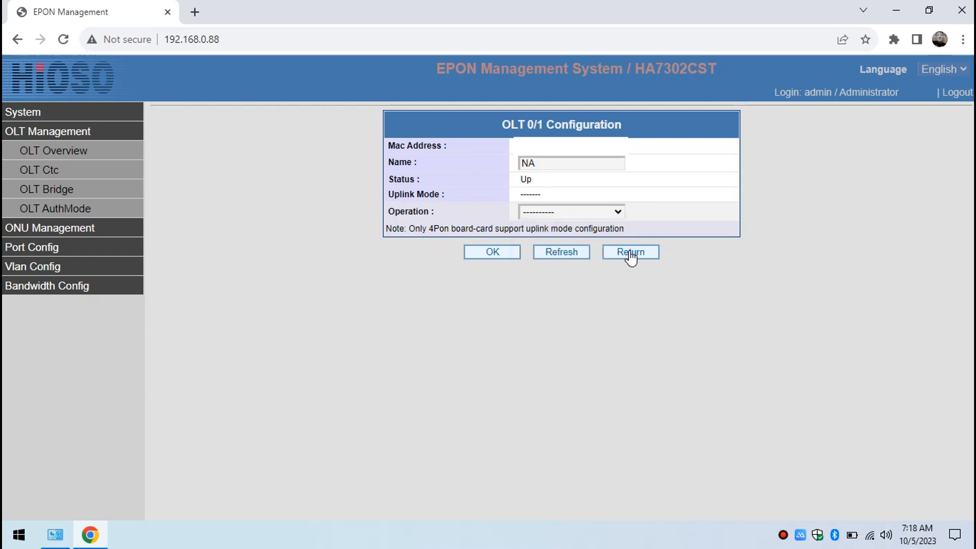
{"action": "left_click", "coordinate": [629, 252]}
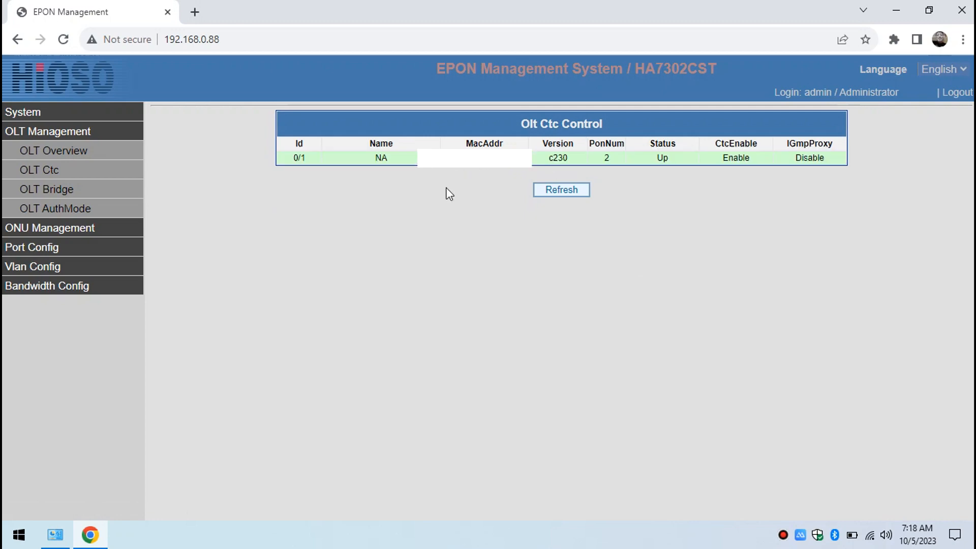
Review OLT 0/1 CTC enable choices, bridge aging time and AuthMode (AccessOn).
{"action": "left_click", "coordinate": [299, 157]}
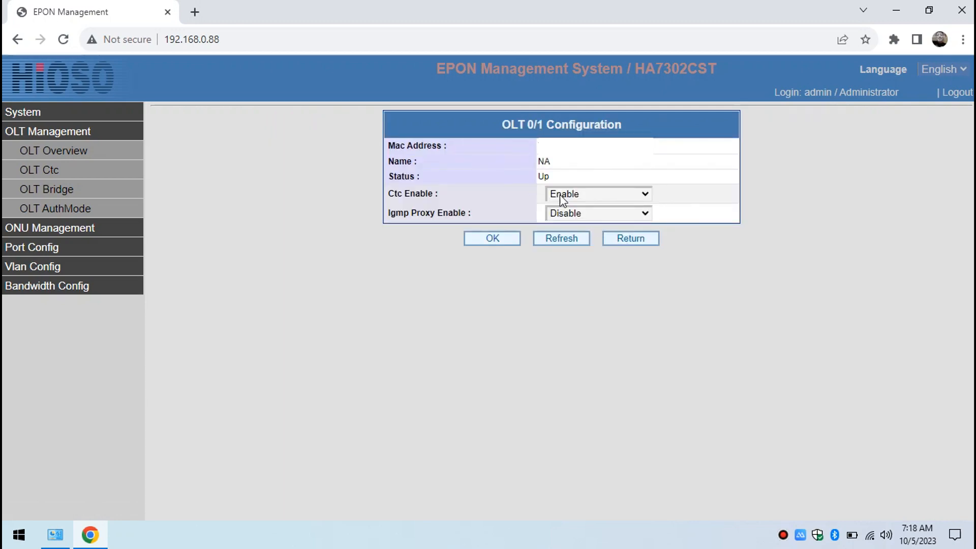
{"action": "left_click", "coordinate": [598, 193]}
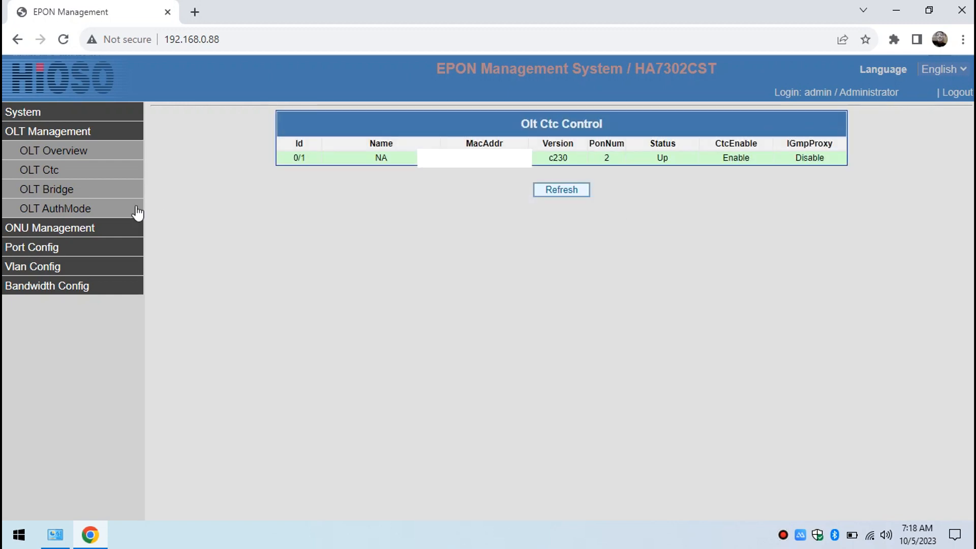
{"action": "left_click", "coordinate": [47, 189]}
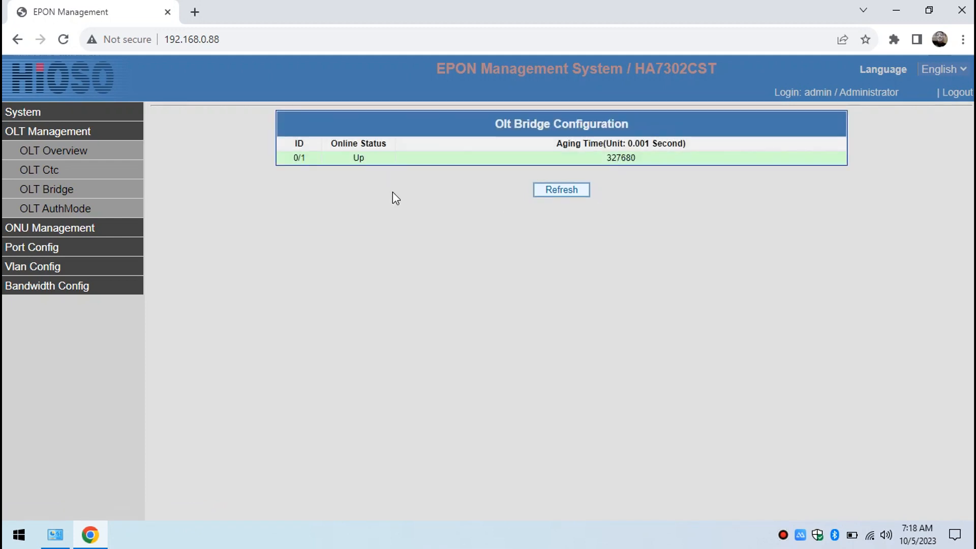
{"action": "left_click", "coordinate": [54, 207]}
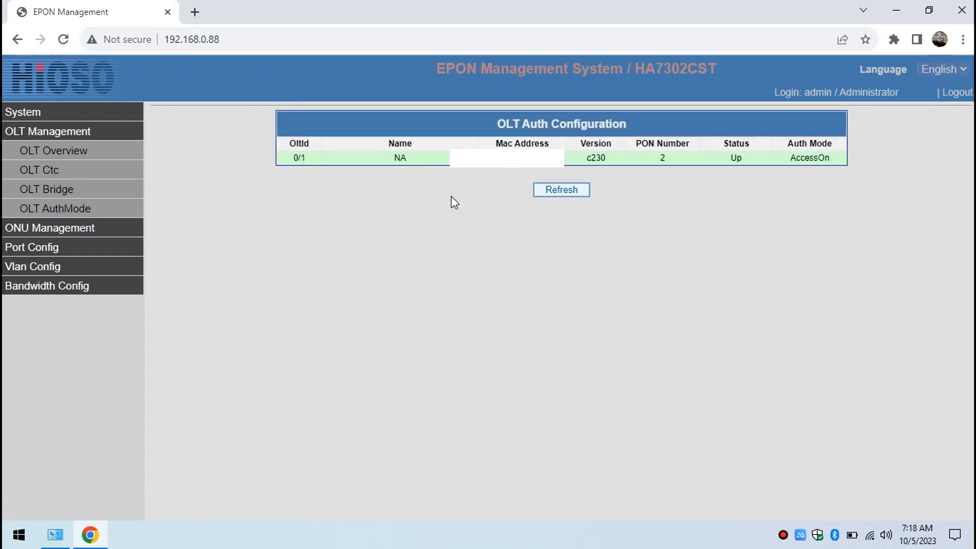
{"action": "left_click", "coordinate": [299, 158]}
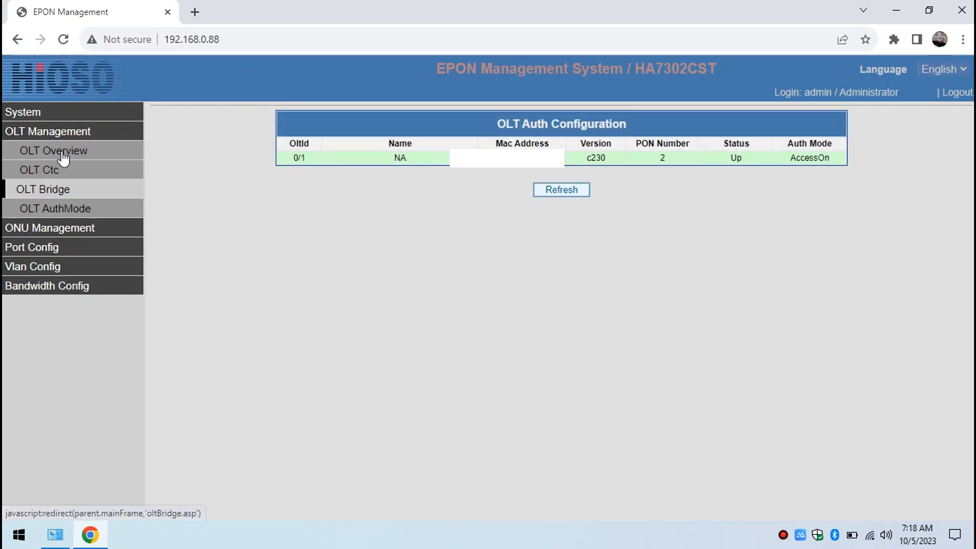
List the 11 ONUs on PON 0/1/1 from the overview, then reach the Onu Search page.
{"action": "left_click", "coordinate": [49, 150]}
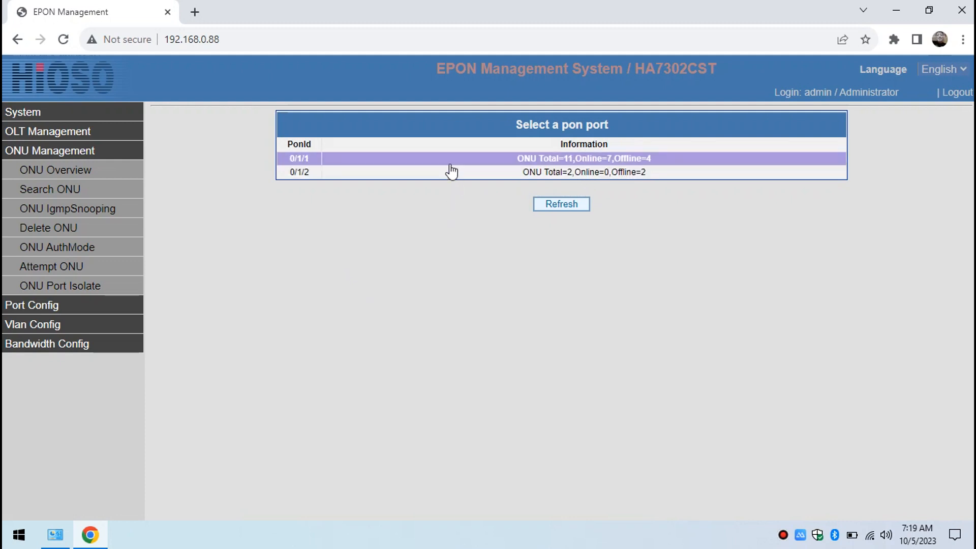
{"action": "left_click", "coordinate": [467, 172]}
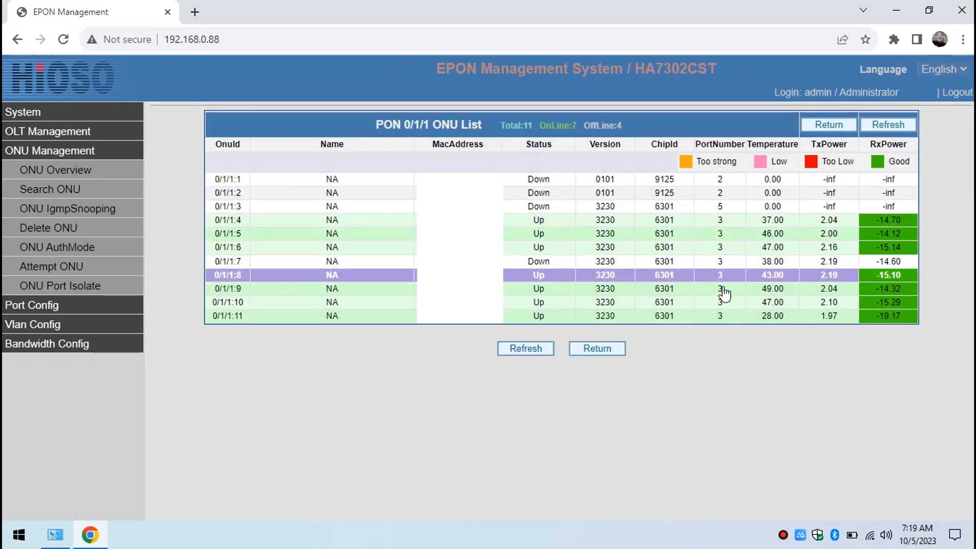
{"action": "left_click", "coordinate": [331, 220]}
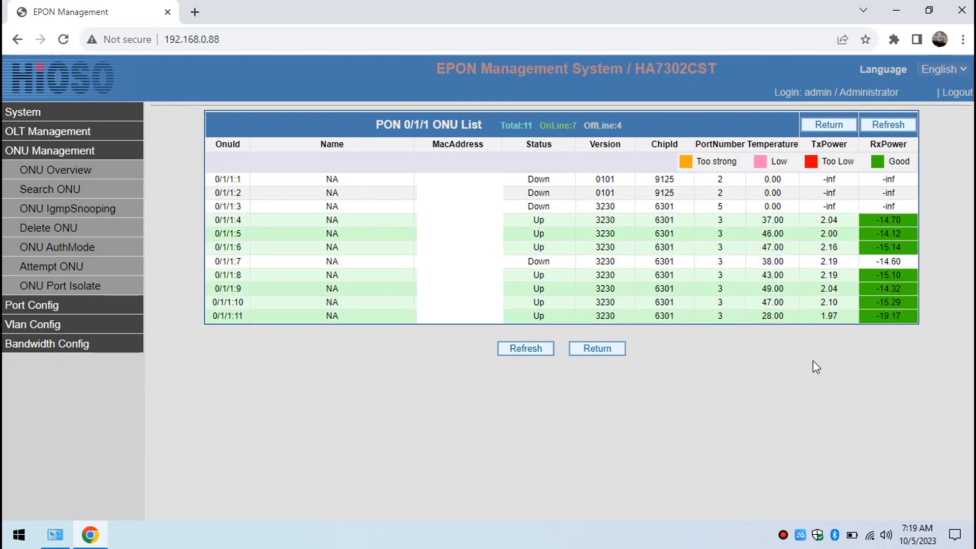
{"action": "mouse_move", "coordinate": [513, 150]}
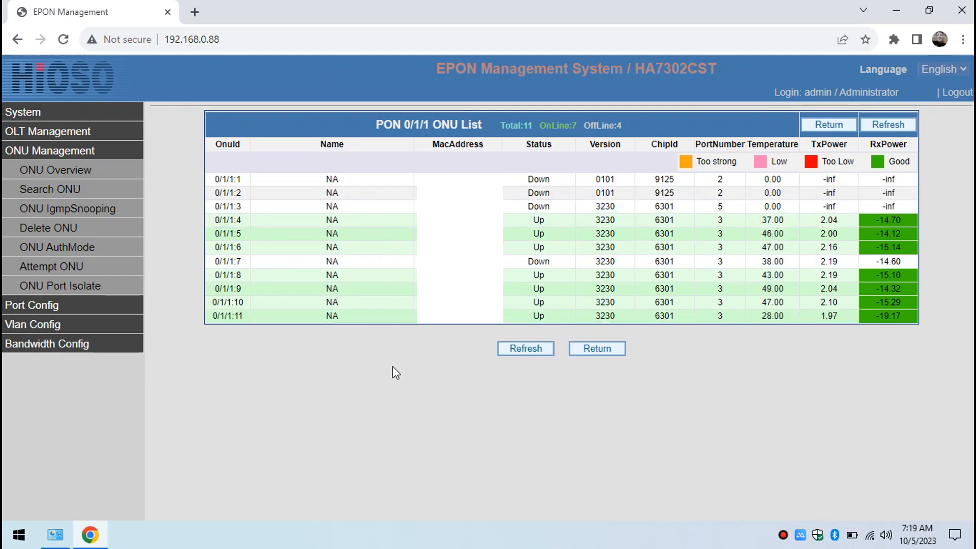
{"action": "left_click", "coordinate": [50, 189]}
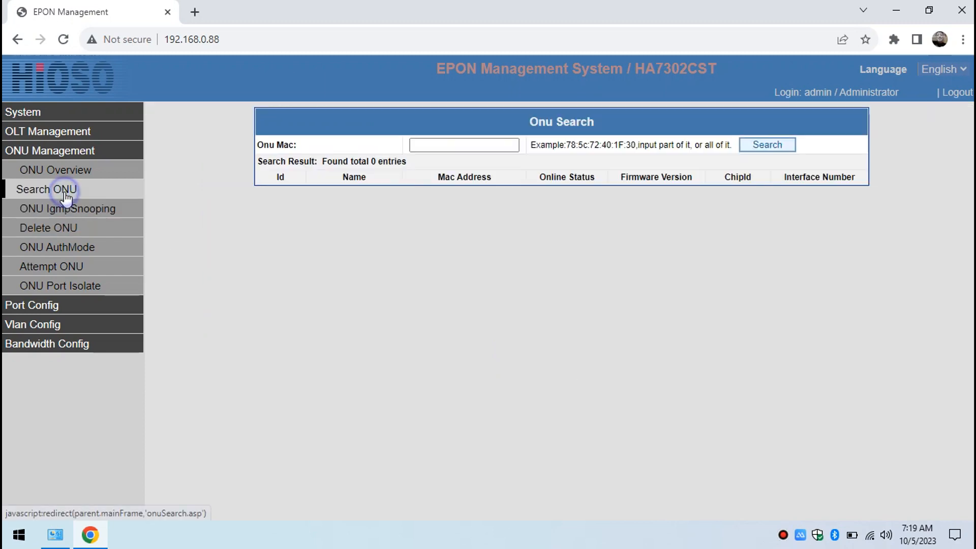
Show ONU IGMP snooping state on PON 0/1/1 and the Delete ONU page.
{"action": "left_click", "coordinate": [464, 144]}
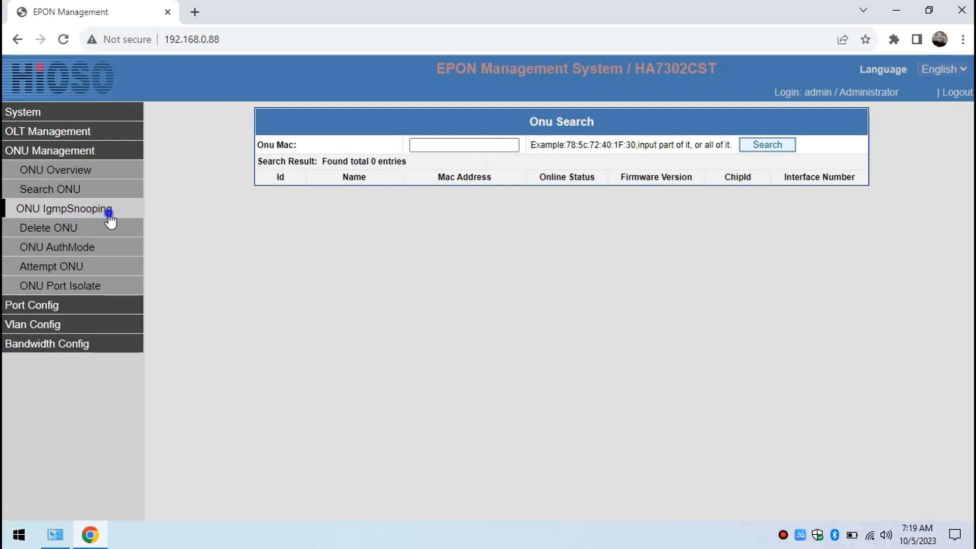
{"action": "left_click", "coordinate": [64, 209]}
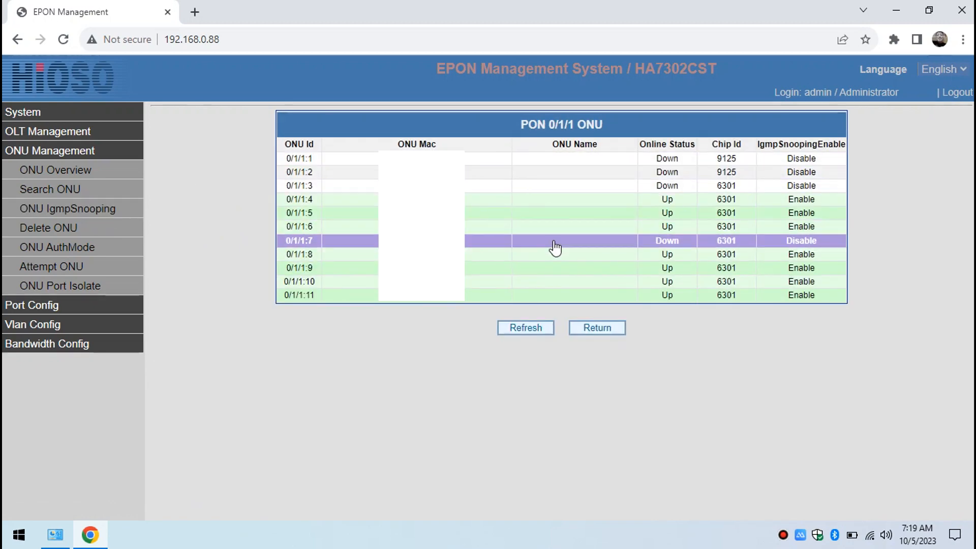
{"action": "mouse_move", "coordinate": [554, 254]}
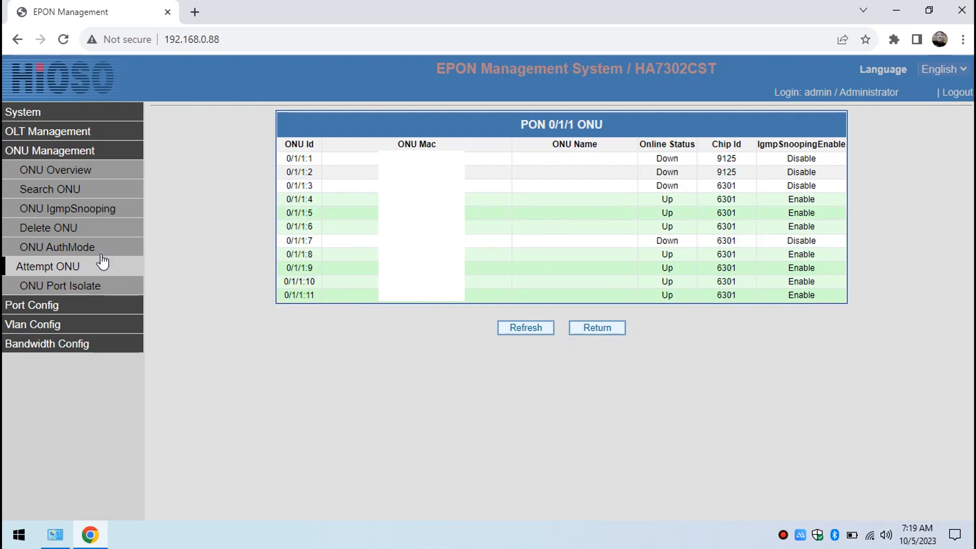
{"action": "mouse_move", "coordinate": [48, 226]}
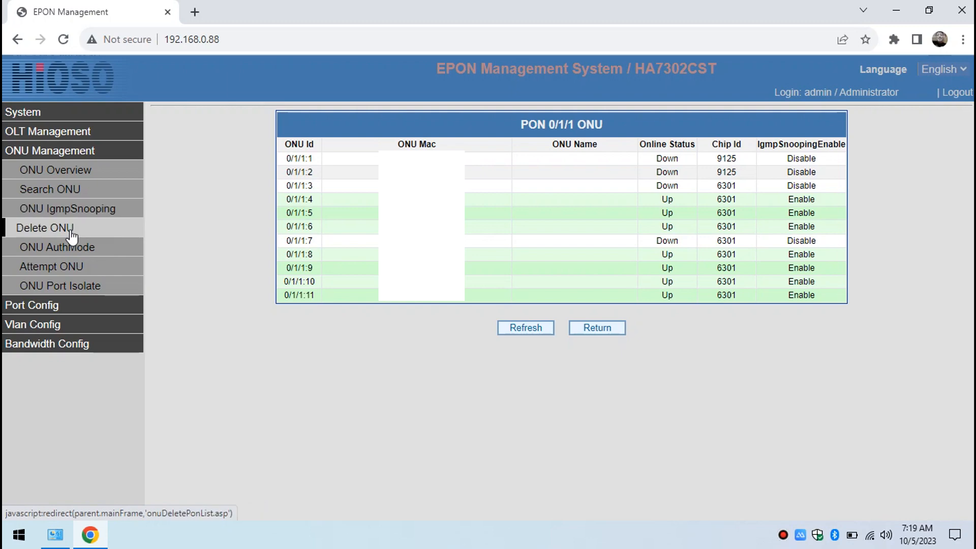
{"action": "left_click", "coordinate": [45, 227]}
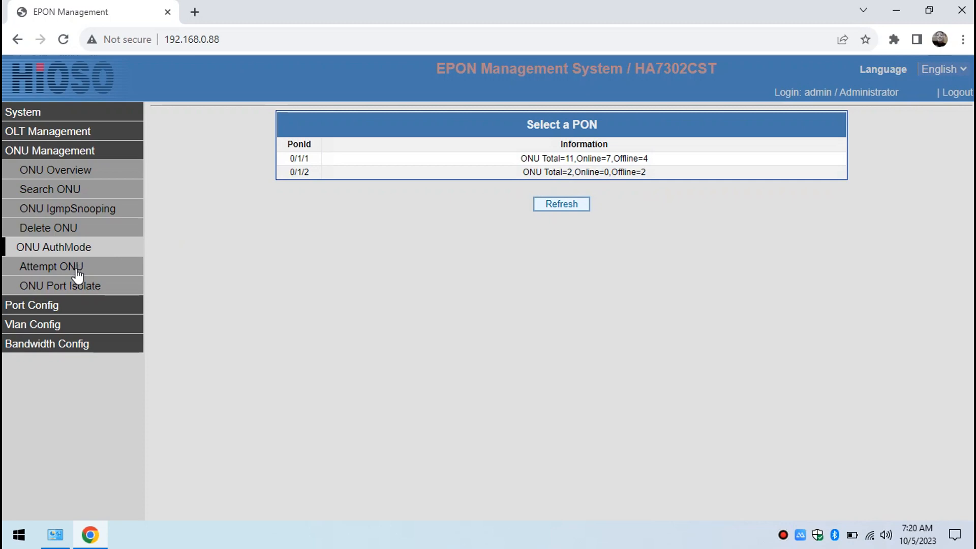
Show ONU port isolation status for PON 0/1/1 and collapse ONU Management.
{"action": "left_click", "coordinate": [445, 159]}
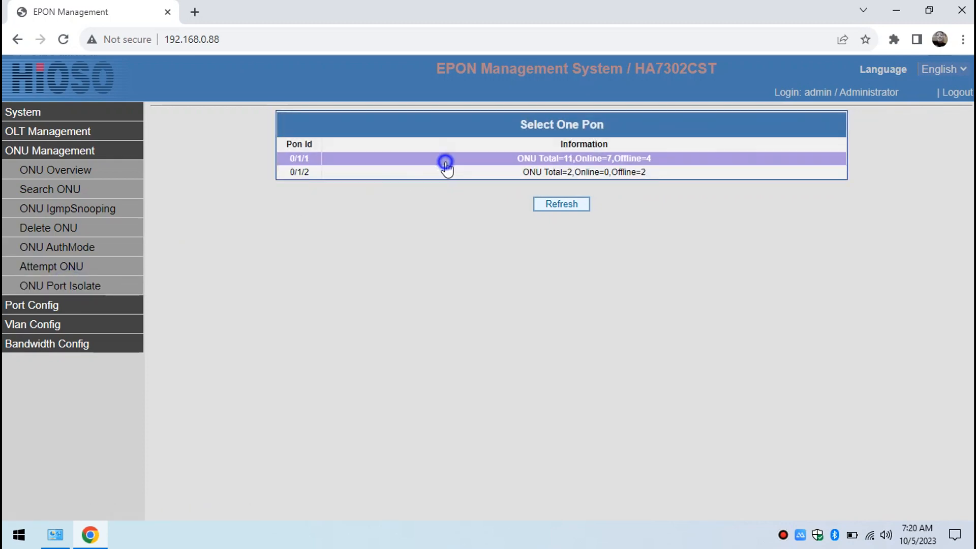
{"action": "left_click", "coordinate": [445, 159]}
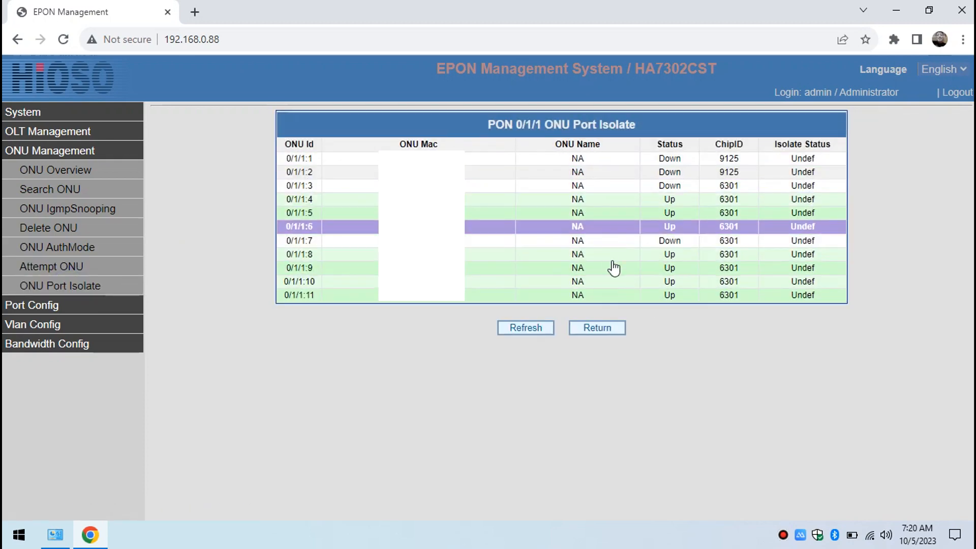
{"action": "left_click", "coordinate": [595, 327]}
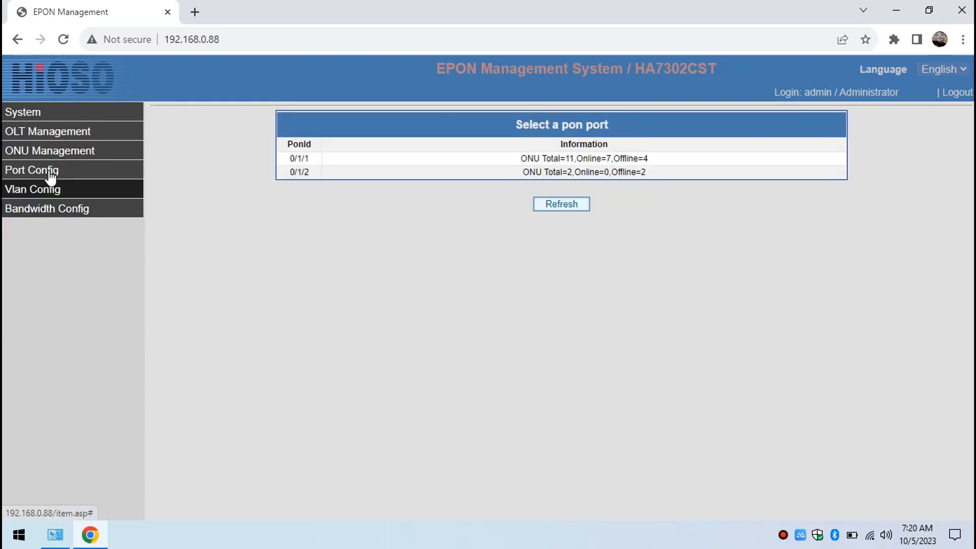
From OLT Port Status, inspect port GE0/1_1 (LinkUp, 1000M) and return.
{"action": "left_click", "coordinate": [32, 169]}
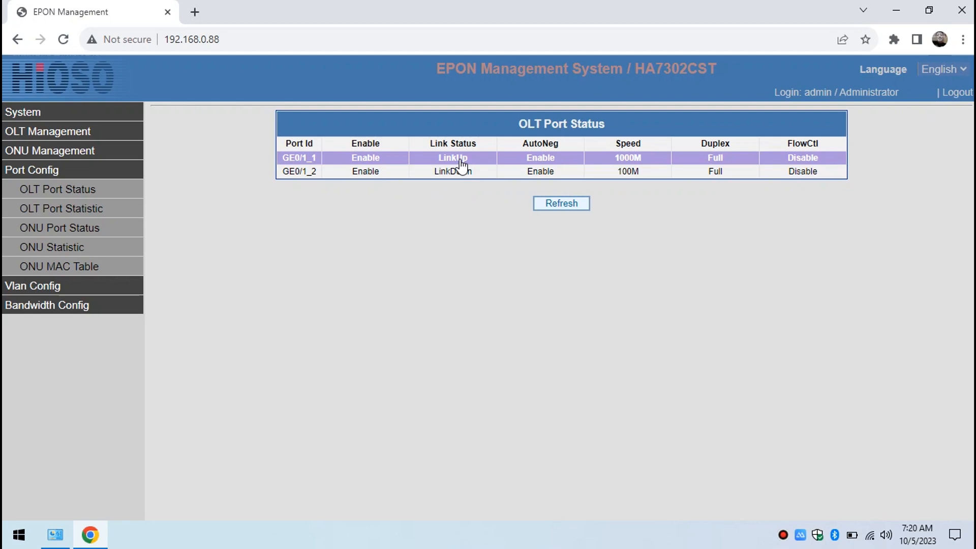
{"action": "left_click", "coordinate": [299, 158]}
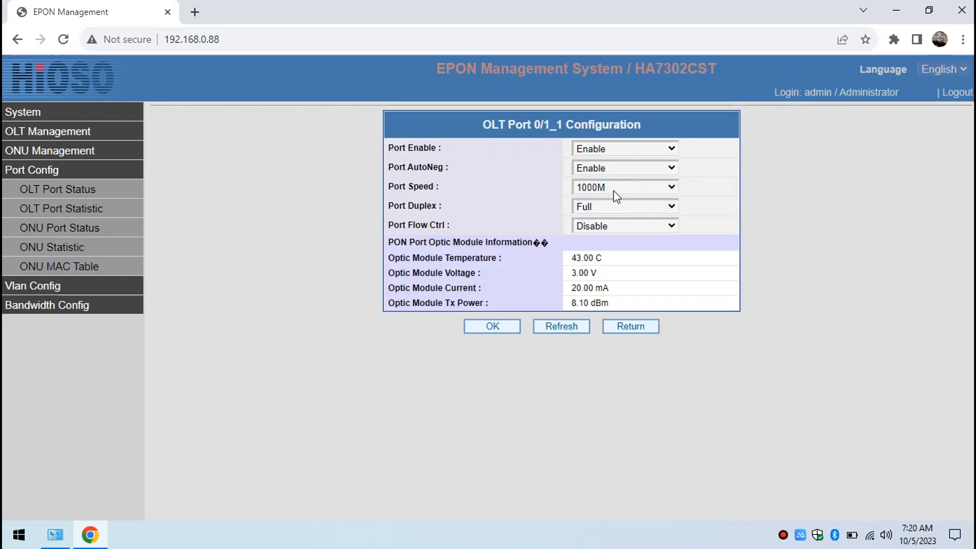
{"action": "mouse_move", "coordinate": [622, 172]}
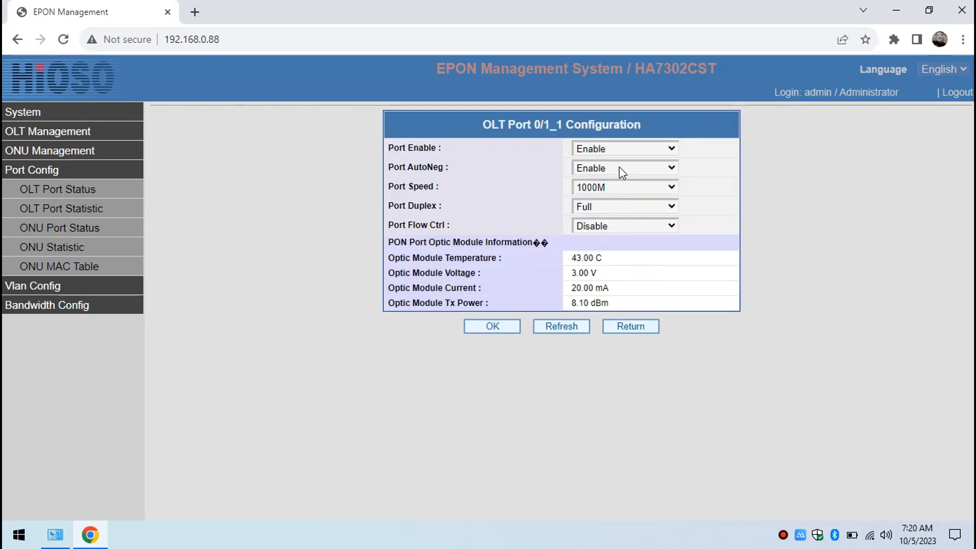
{"action": "mouse_move", "coordinate": [605, 193]}
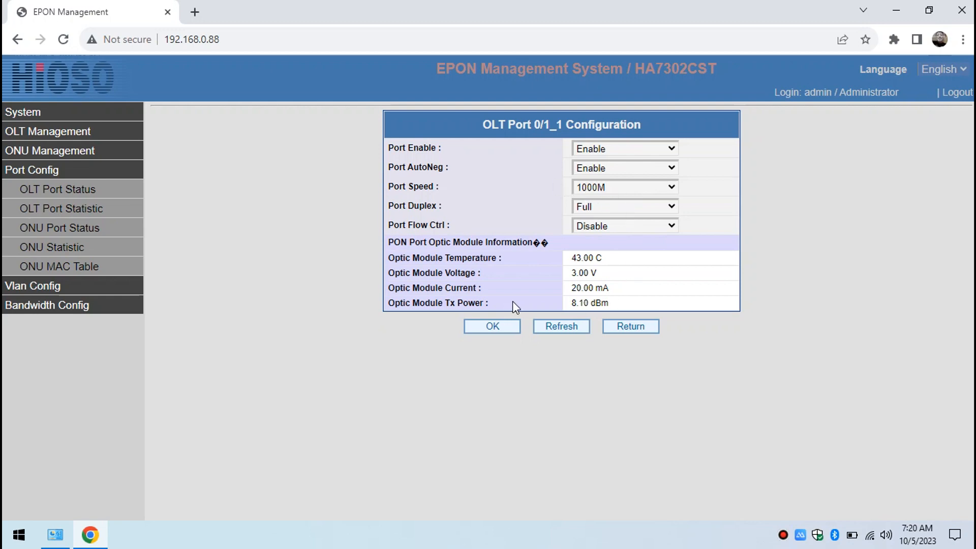
{"action": "mouse_move", "coordinate": [640, 291]}
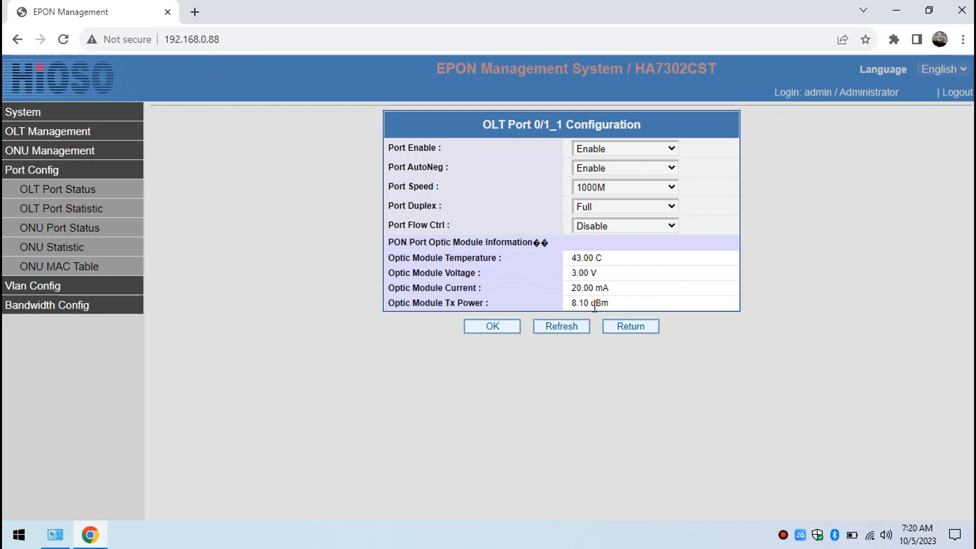
{"action": "double_click", "coordinate": [587, 303]}
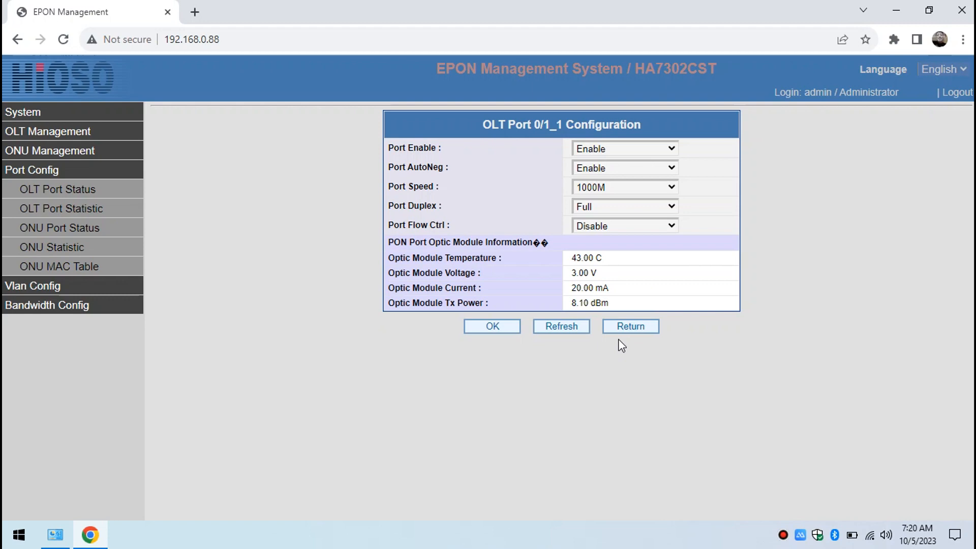
{"action": "left_click", "coordinate": [629, 327]}
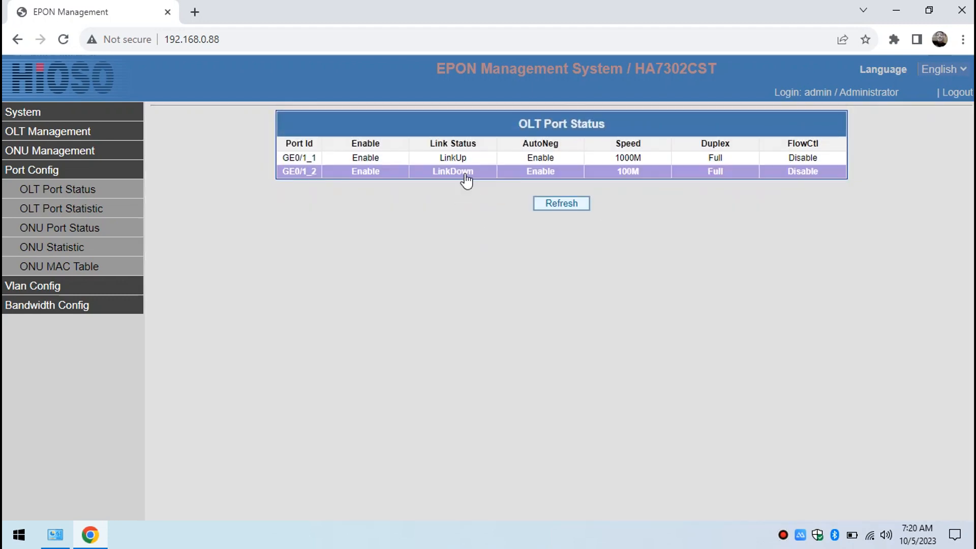
Inspect port GE0/1_2 (LinkDown, 100M) and return to the port status table.
{"action": "left_click", "coordinate": [452, 171]}
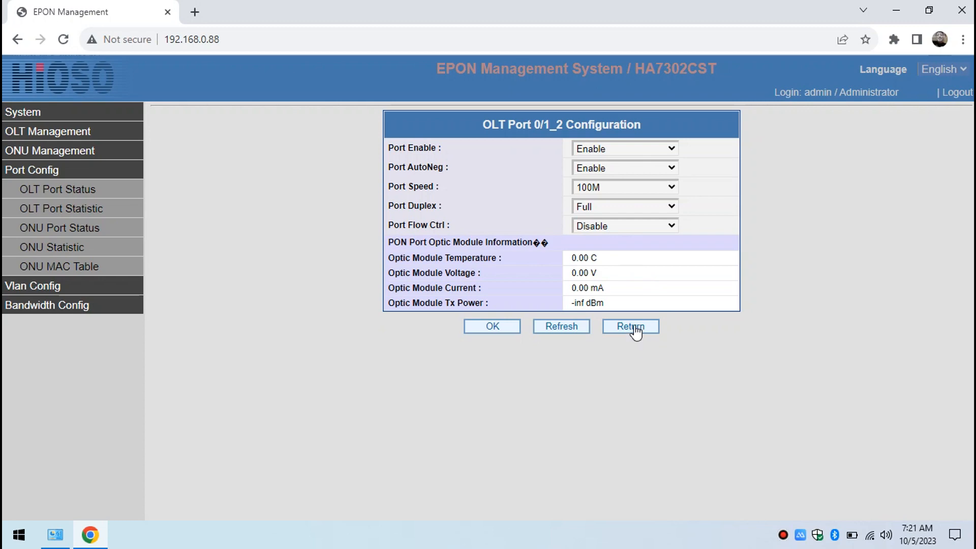
{"action": "left_click", "coordinate": [629, 326]}
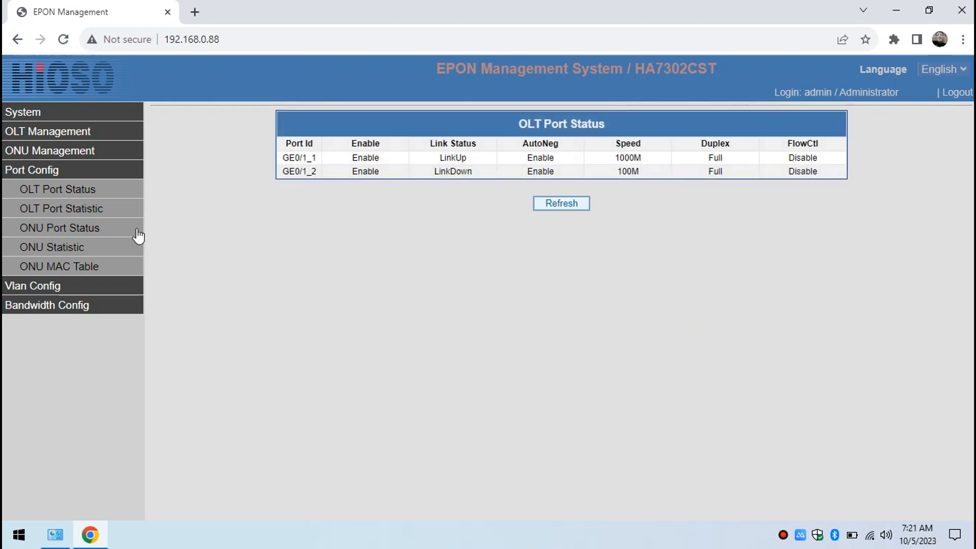
View OLT port statistics, then the ONU statistics page listing PON 0/1/1 and 0/1/2 ONU totals.
{"action": "left_click", "coordinate": [62, 208]}
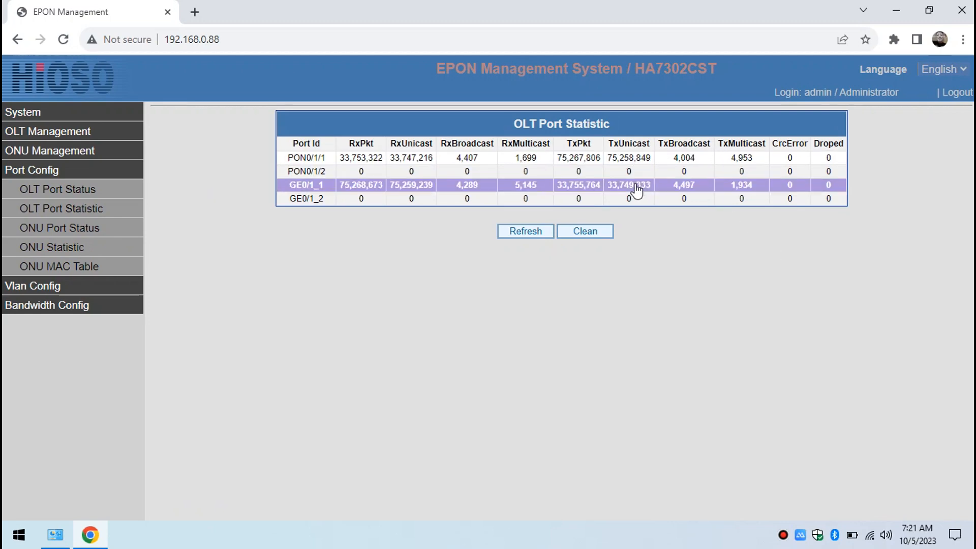
{"action": "mouse_move", "coordinate": [318, 306]}
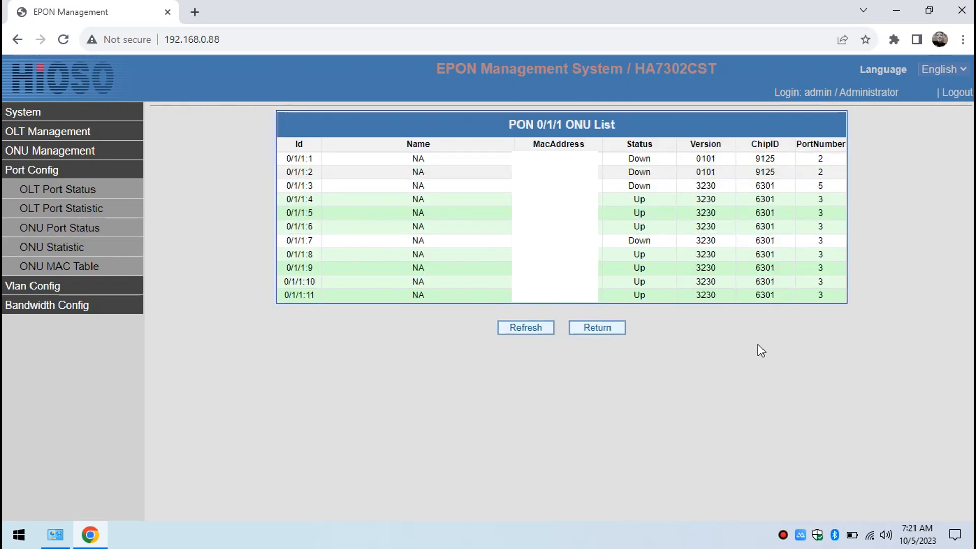
{"action": "mouse_move", "coordinate": [729, 323]}
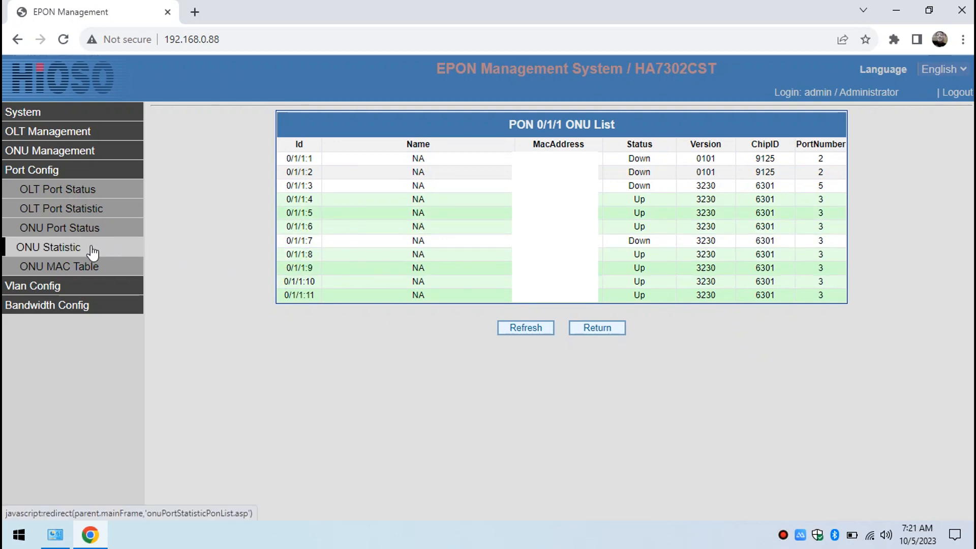
{"action": "left_click", "coordinate": [48, 247]}
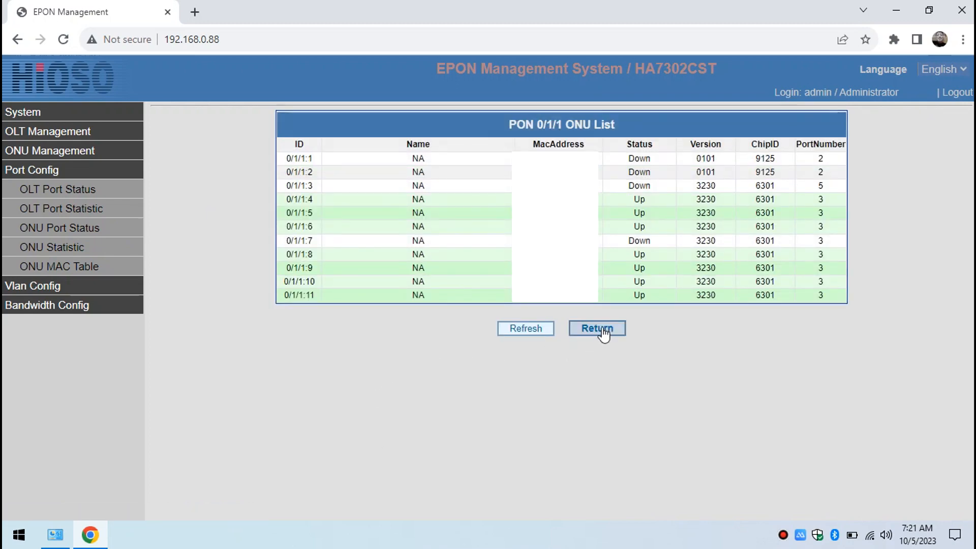
{"action": "left_click", "coordinate": [596, 329]}
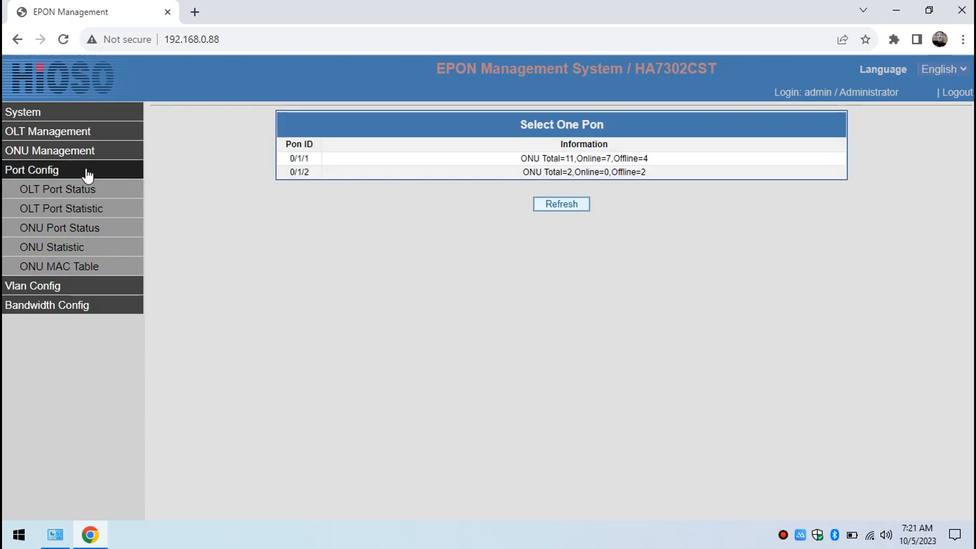
Review the OLT Port Vlan config for port 0/1_1 and return to the port VLAN list.
{"action": "left_click", "coordinate": [57, 189]}
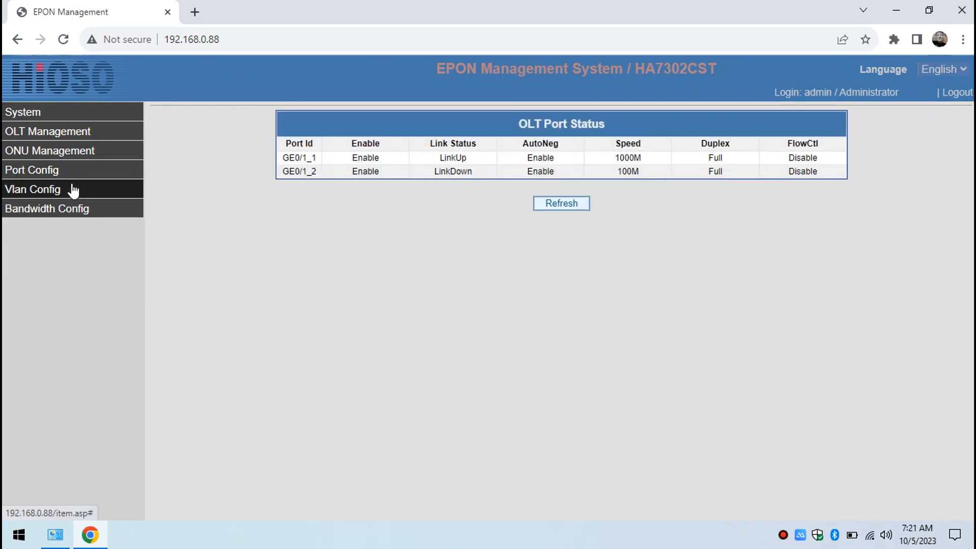
{"action": "left_click", "coordinate": [32, 189]}
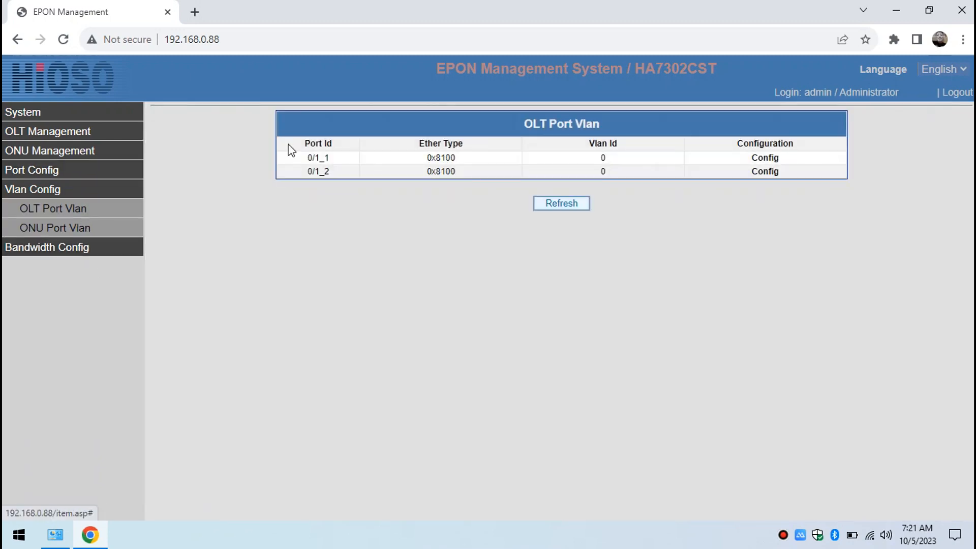
{"action": "left_click", "coordinate": [764, 157]}
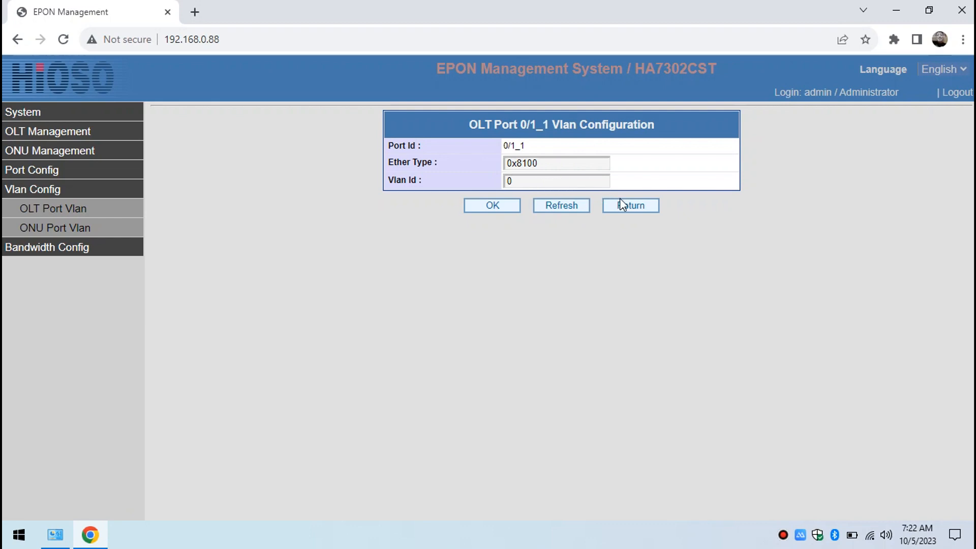
{"action": "left_click", "coordinate": [630, 205]}
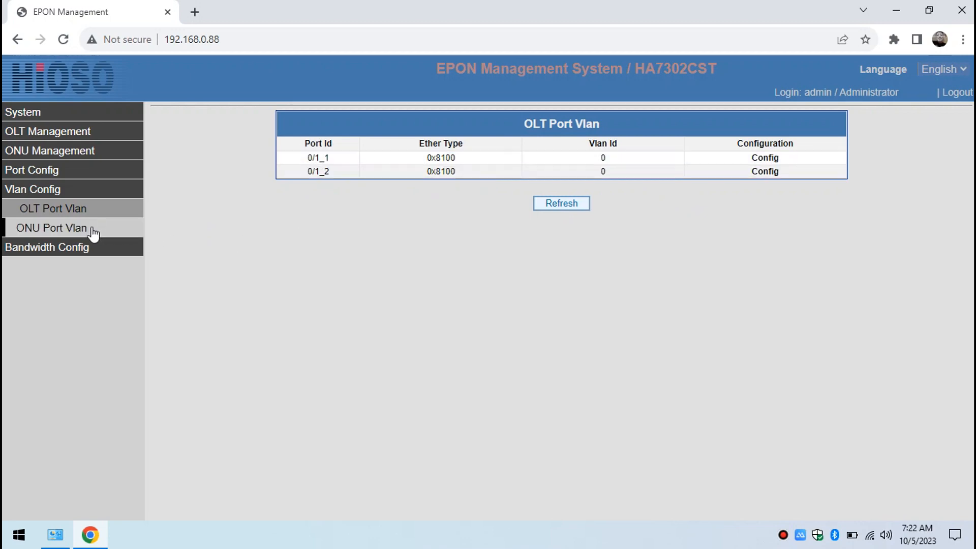
View ONU 0/1/1:1 port VLAN details (Transparent, Pvid 1) and return to the OLT Port Vlan table.
{"action": "left_click", "coordinate": [53, 226]}
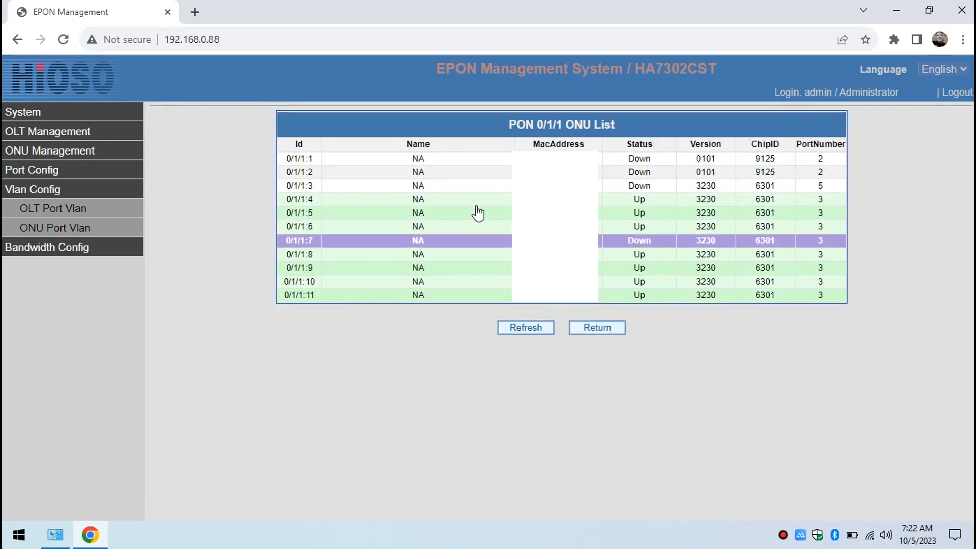
{"action": "left_click", "coordinate": [418, 159]}
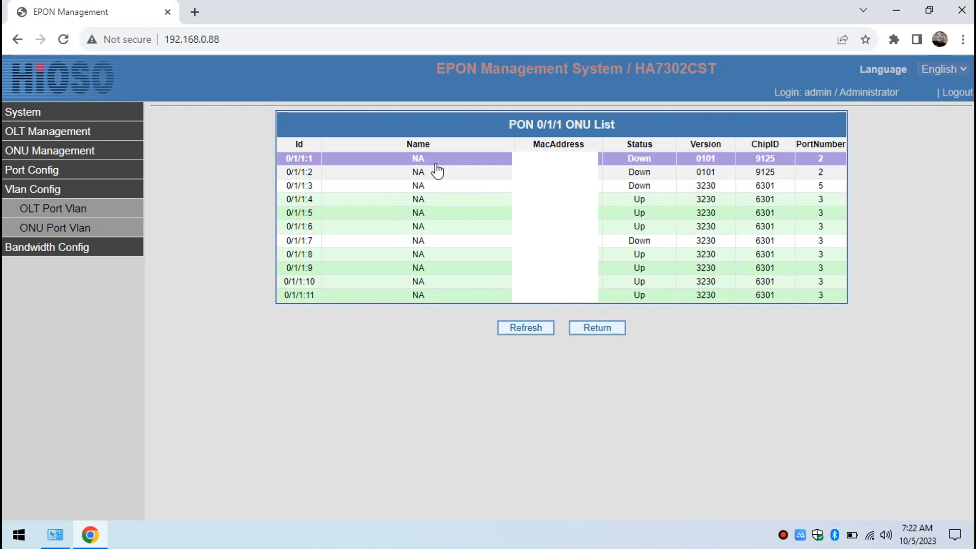
{"action": "left_click", "coordinate": [418, 159]}
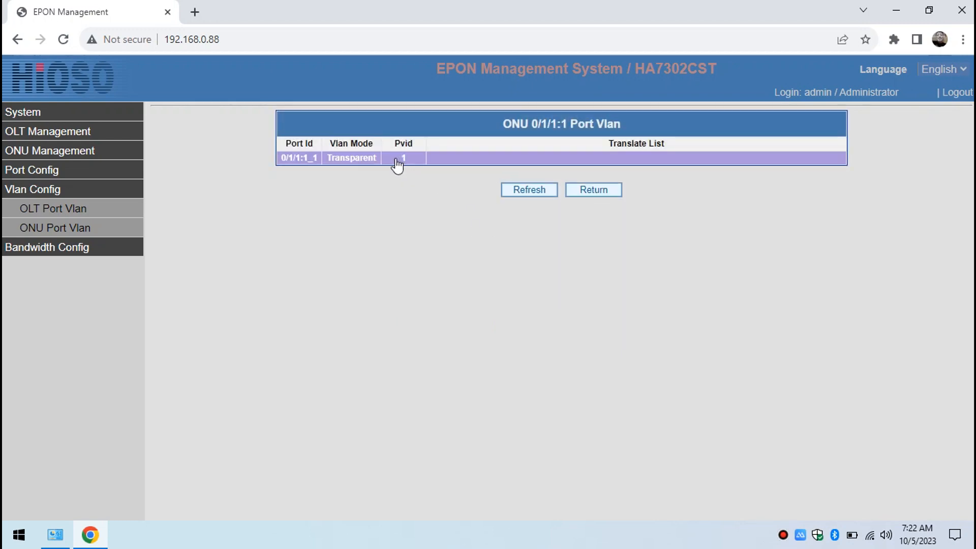
{"action": "left_click", "coordinate": [593, 190]}
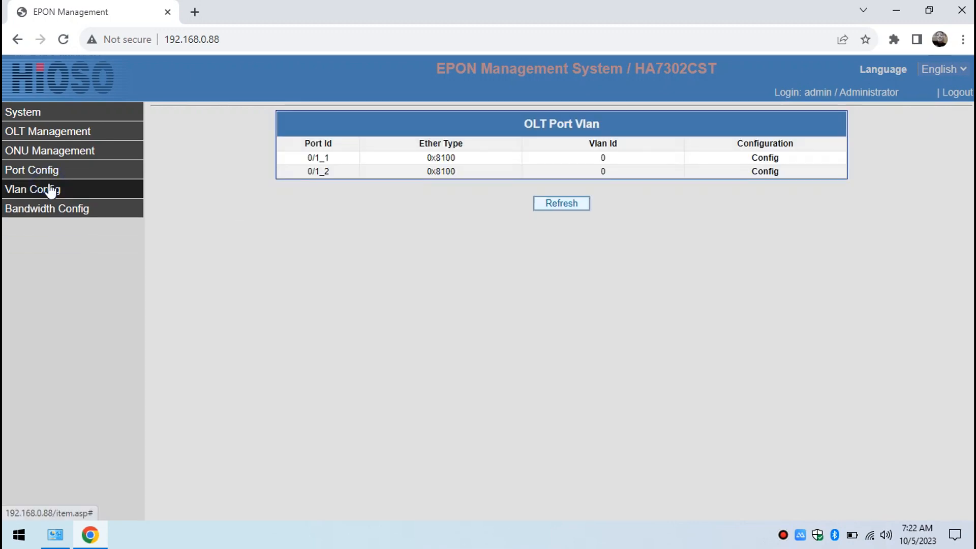
Review bandwidth for OLT port GE0/1_2 (Tx/Rx 0), then show the ONU link bandwidth PON list.
{"action": "left_click", "coordinate": [46, 208]}
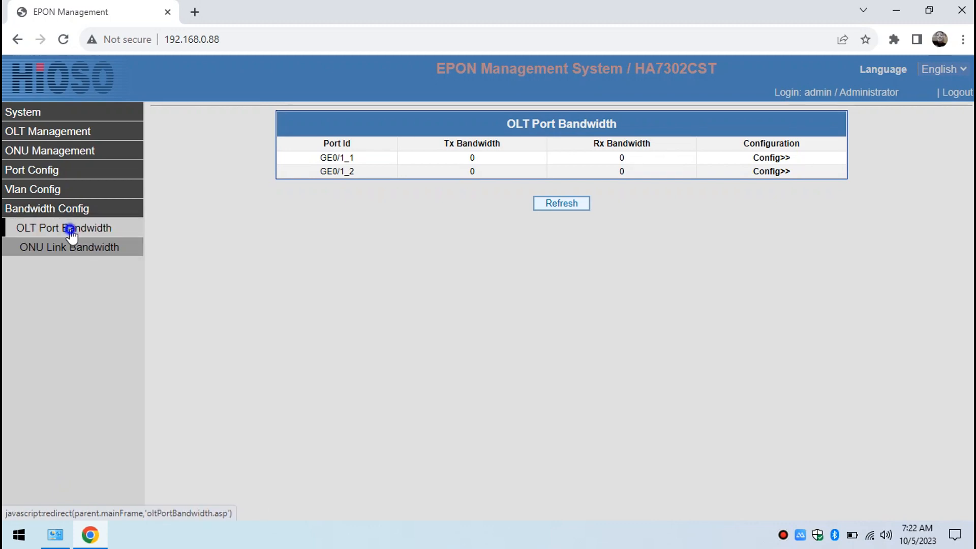
{"action": "mouse_move", "coordinate": [517, 171]}
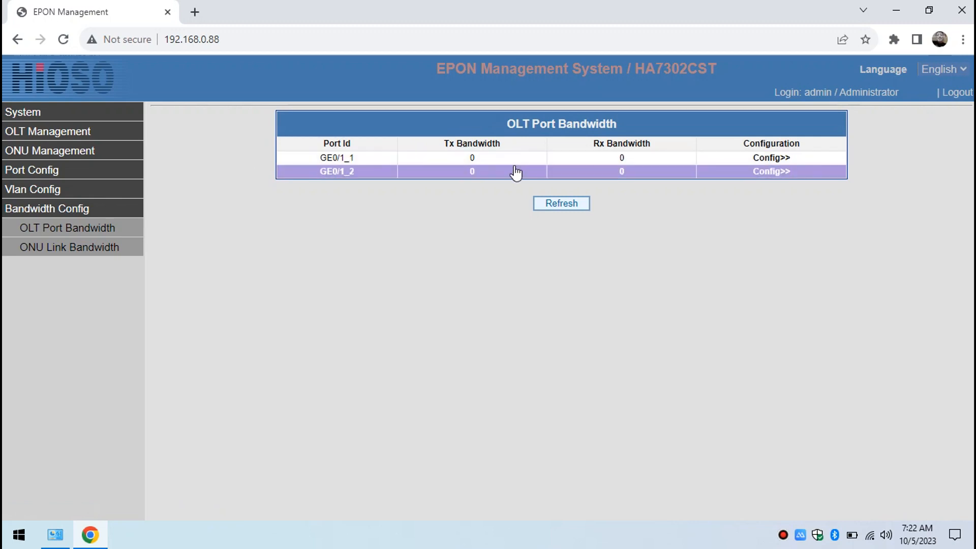
{"action": "left_click", "coordinate": [772, 157]}
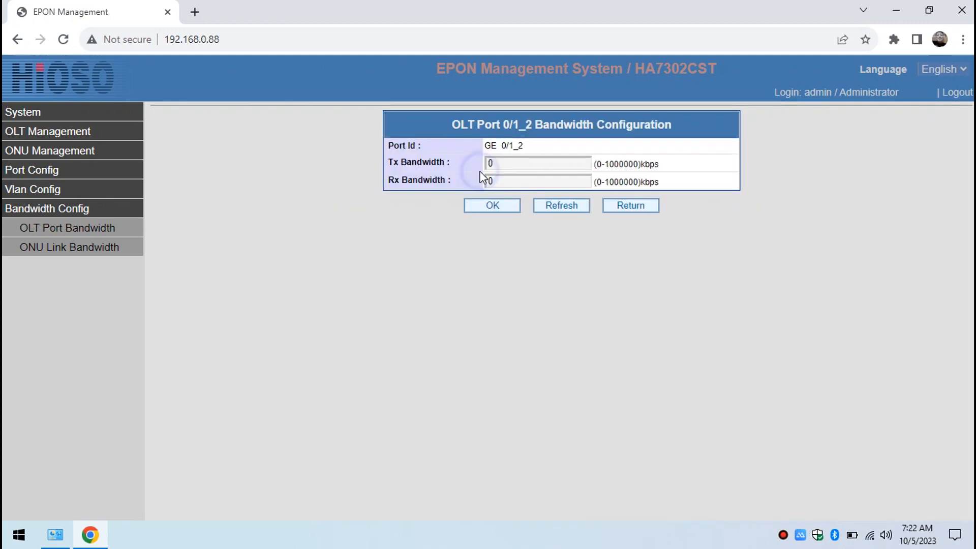
{"action": "left_click", "coordinate": [630, 205]}
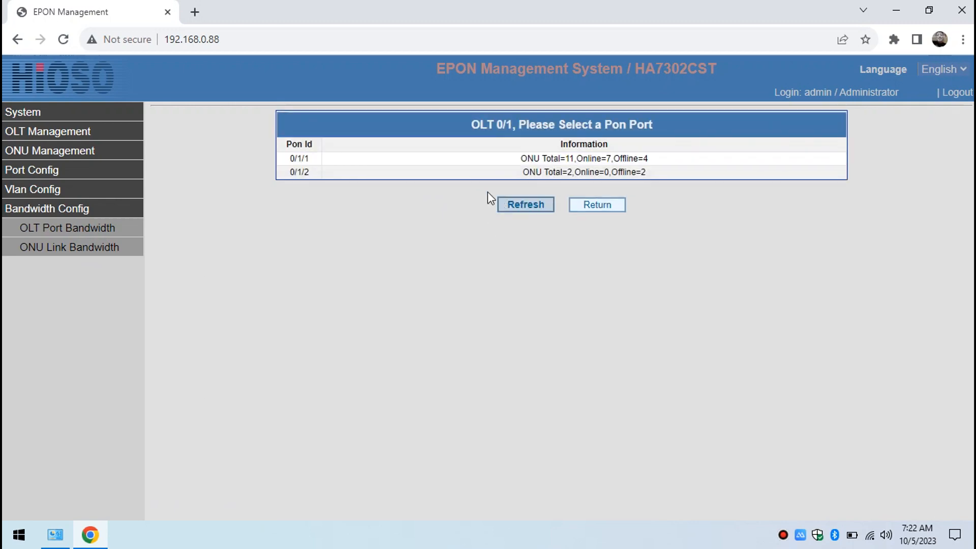
Review the LLID bandwidth tables for PON 0/1/1 and 0/1/2 and return to the Welcome page.
{"action": "left_click", "coordinate": [298, 158]}
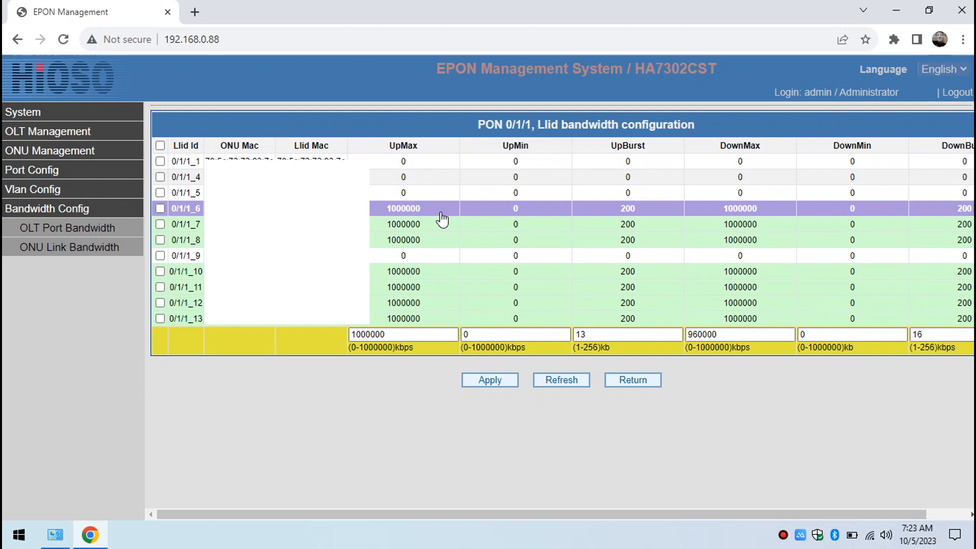
{"action": "left_click", "coordinate": [404, 239]}
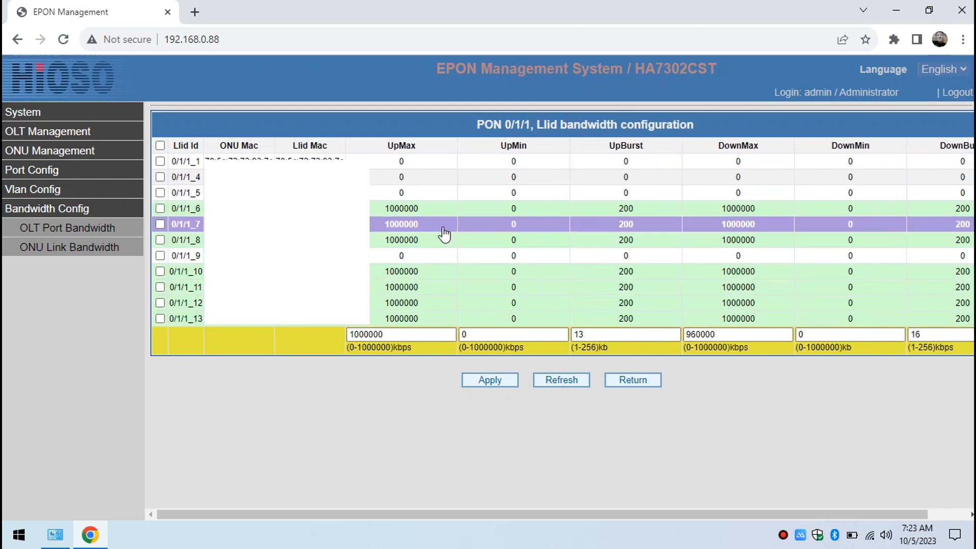
{"action": "left_click", "coordinate": [402, 208]}
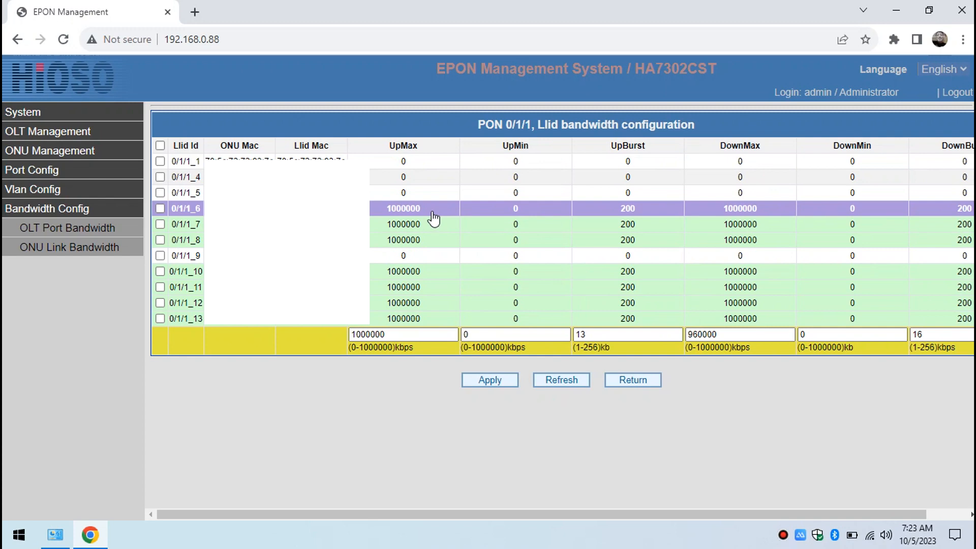
{"action": "mouse_move", "coordinate": [476, 215]}
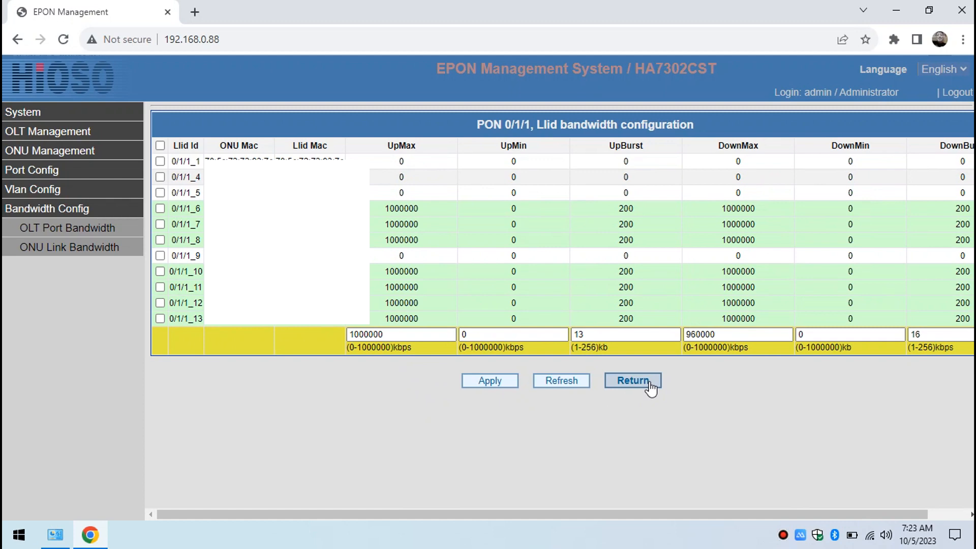
{"action": "left_click", "coordinate": [631, 380]}
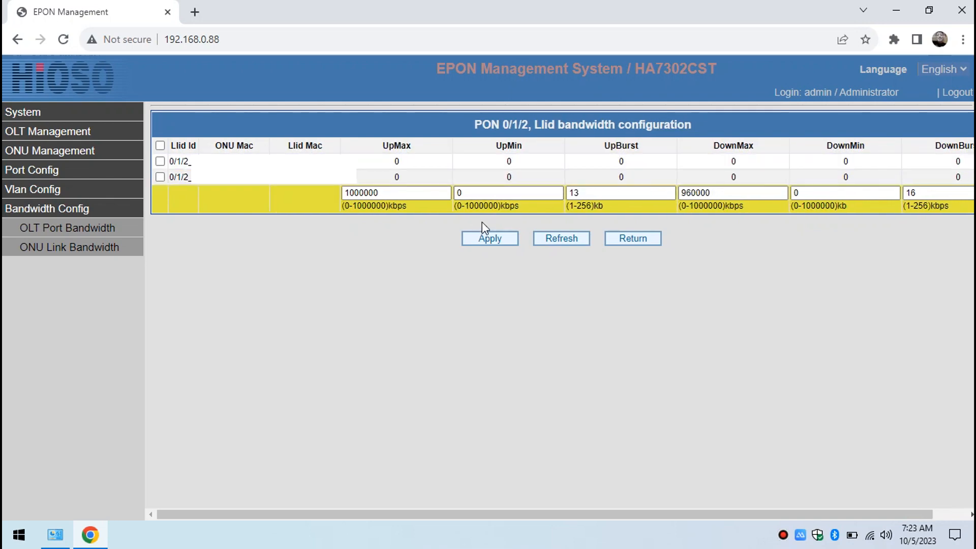
{"action": "left_click", "coordinate": [632, 238]}
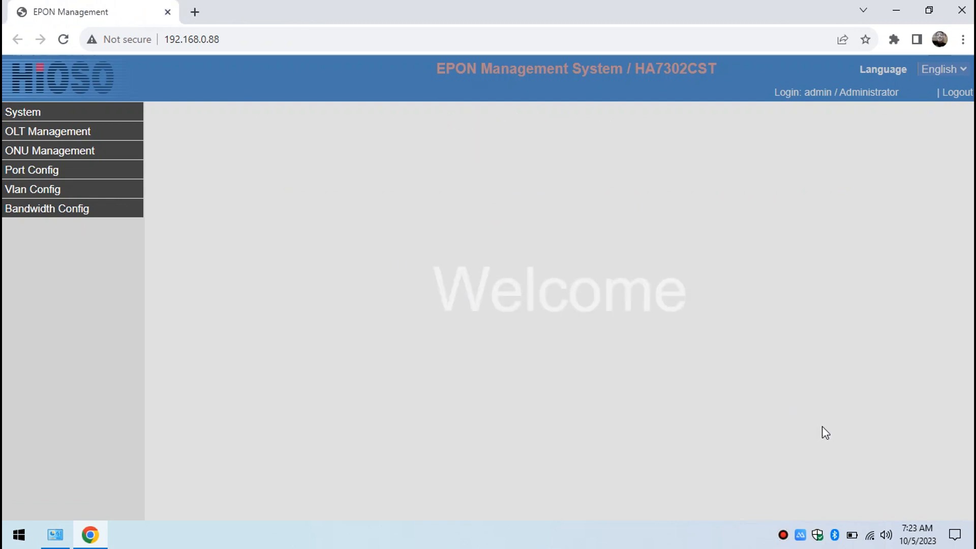
{"action": "mouse_move", "coordinate": [509, 242]}
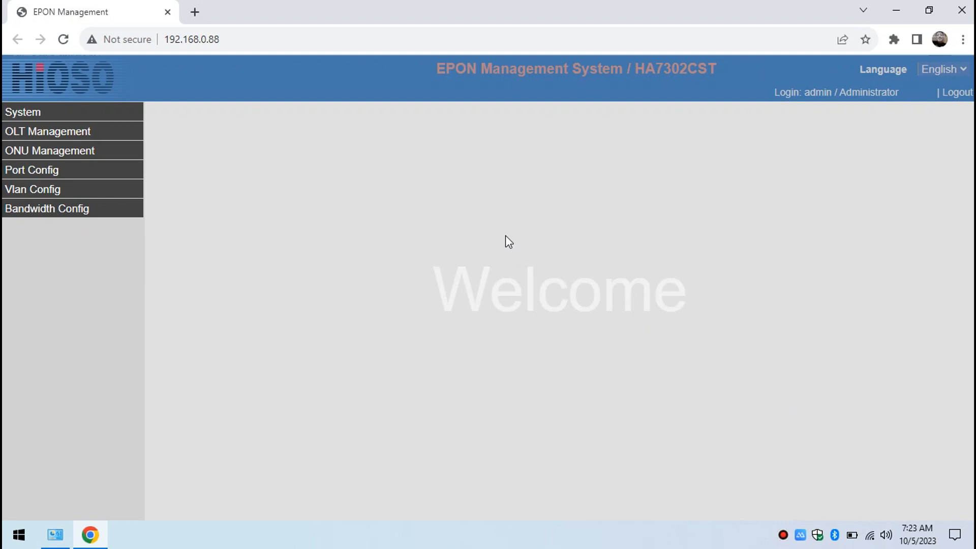
{"action": "double_click", "coordinate": [506, 291]}
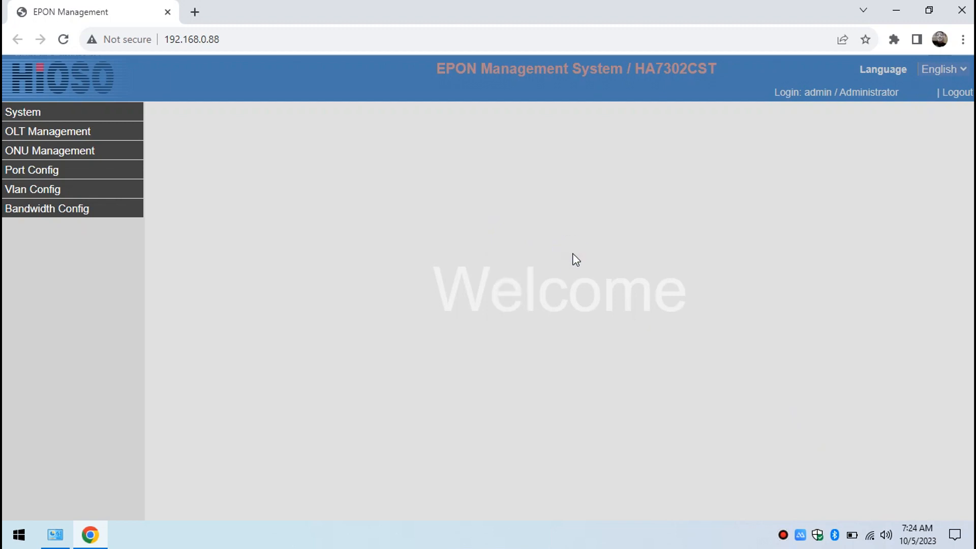
{"action": "mouse_move", "coordinate": [577, 260]}
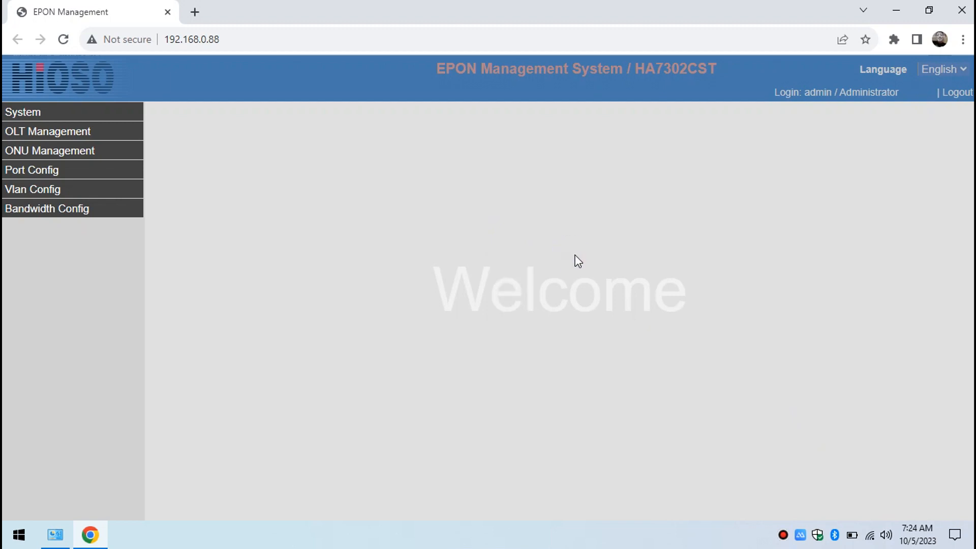